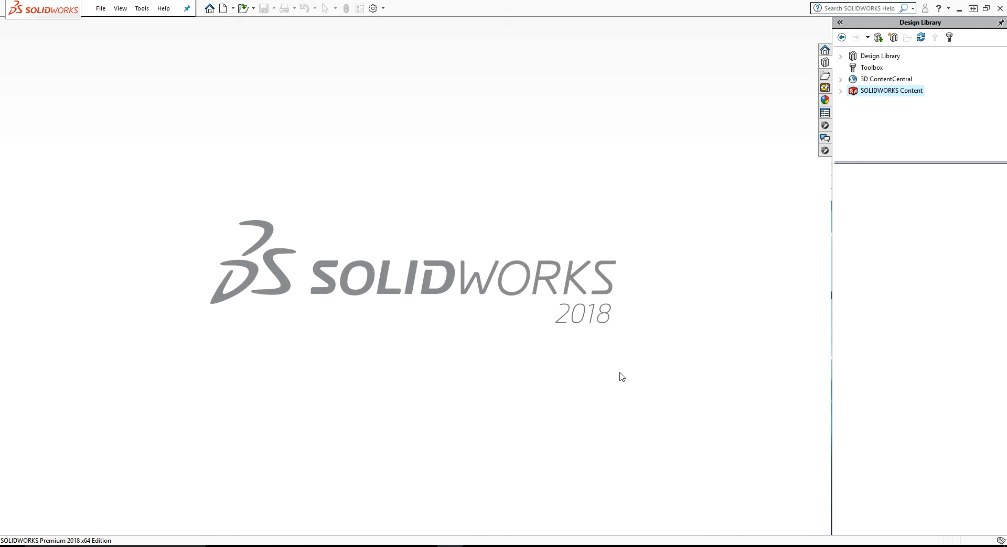
mouse_move(621, 326)
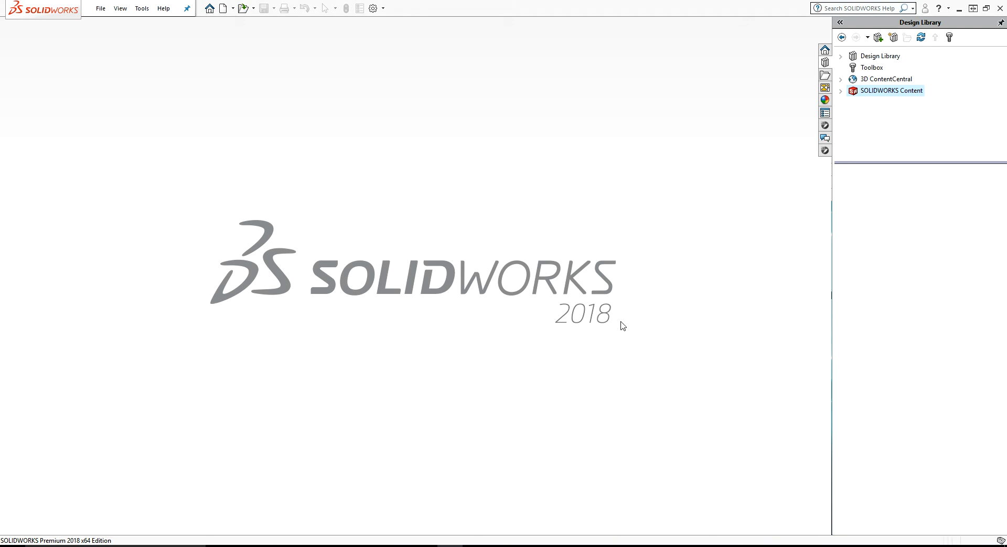
Create a new blank part document, Part3, and select the Front Plane.
click(221, 8)
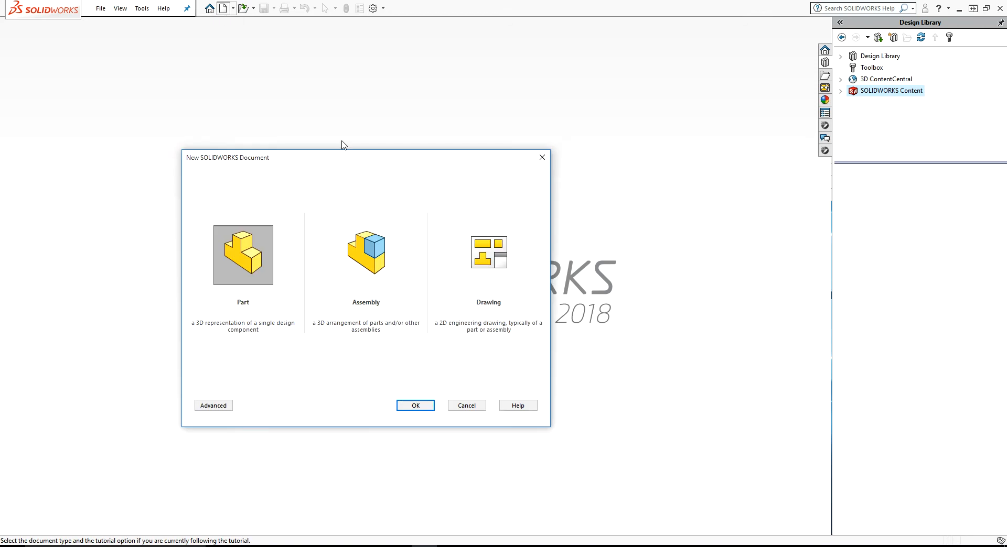
click(415, 405)
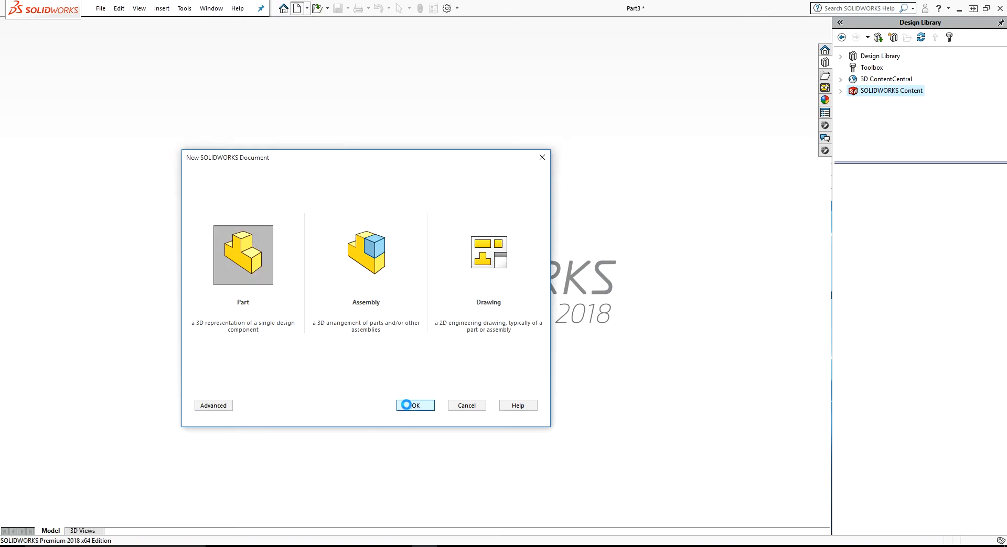
click(415, 404)
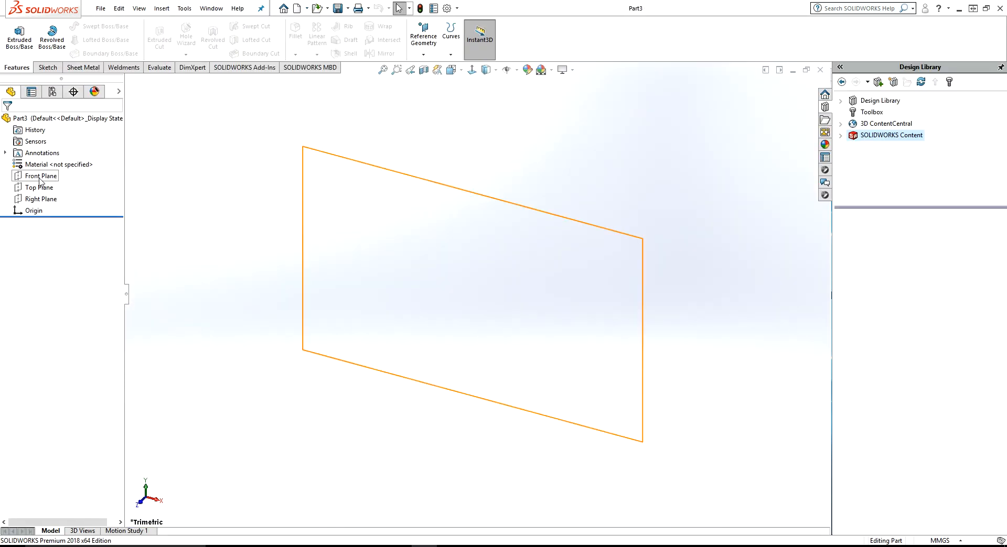
Sketch a center rectangle on the Front Plane with both sides dimensioned to 300 mm.
click(41, 176)
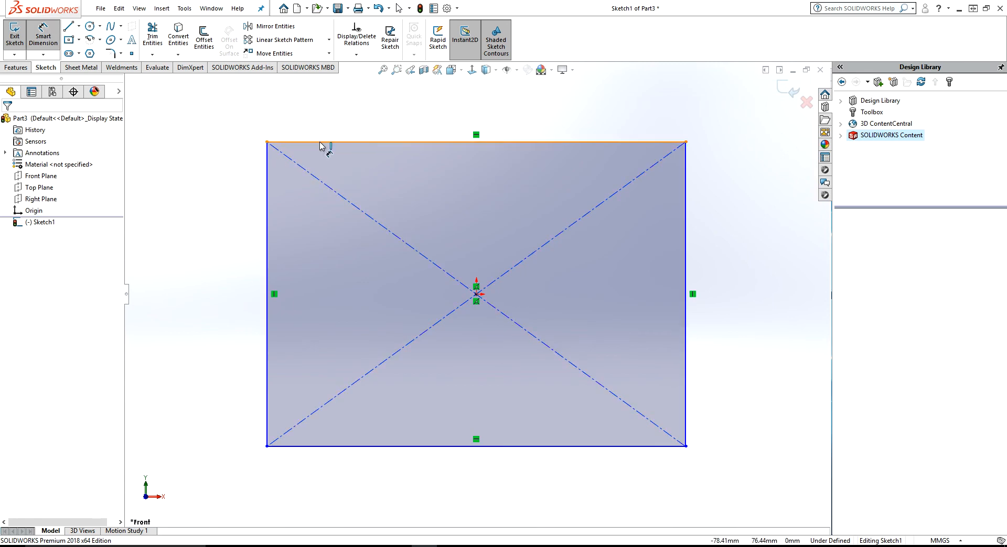
click(321, 144)
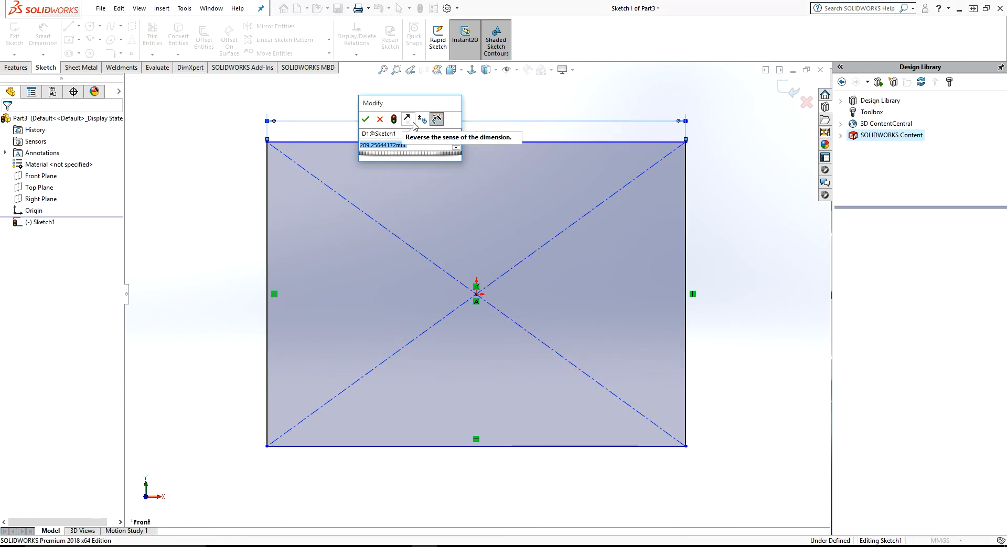
text(300)
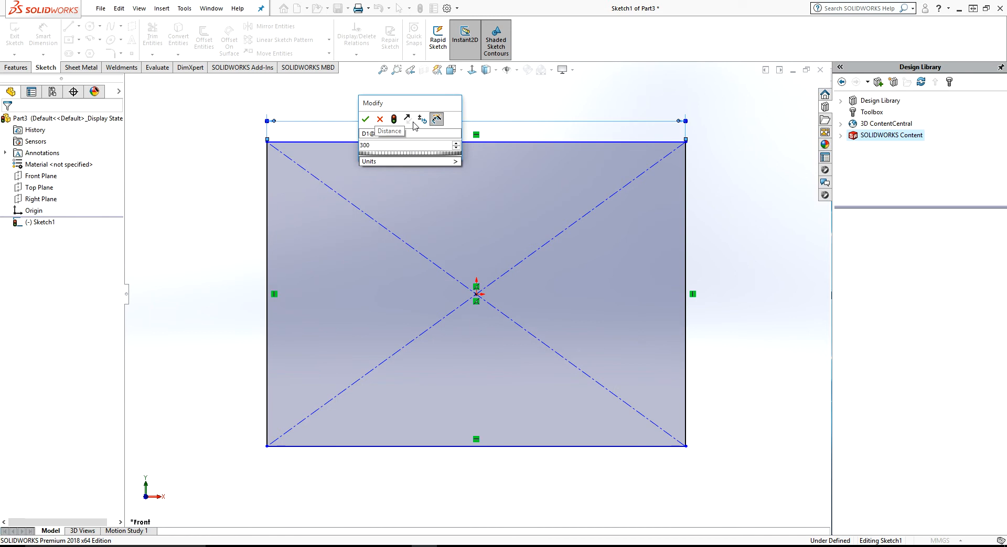
click(365, 120)
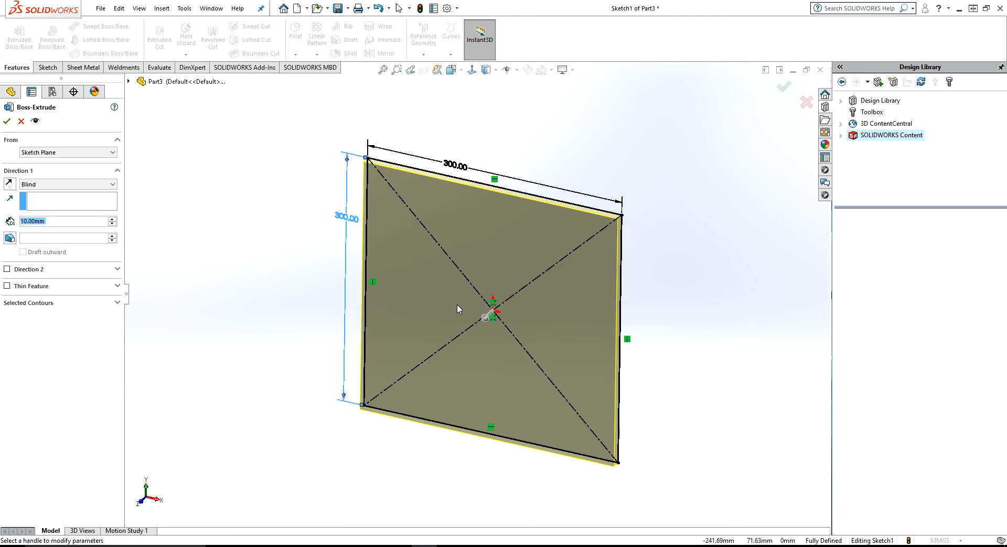
Extrude the 300 mm square sketch blind 30 mm into Boss-Extrude1.
text(20)
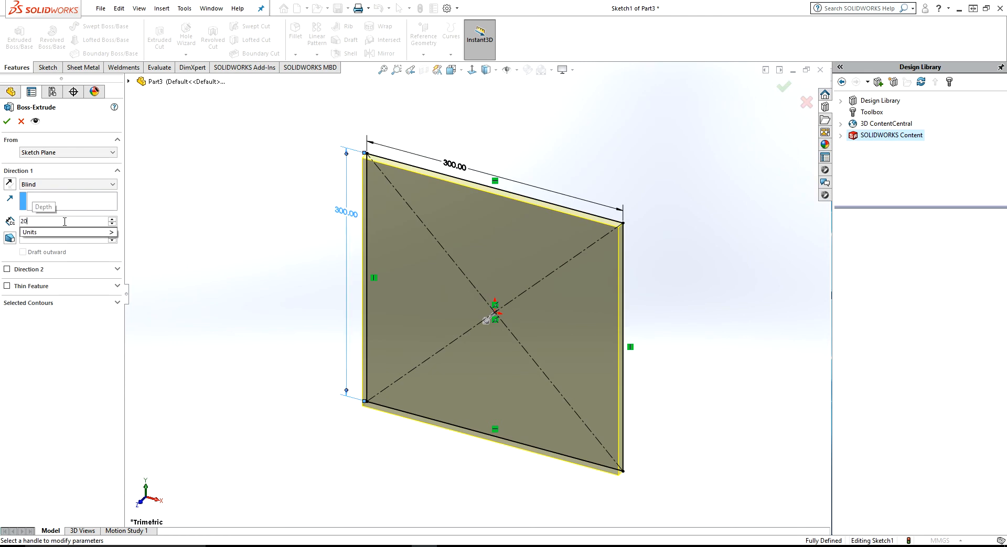
text(30.00mm)
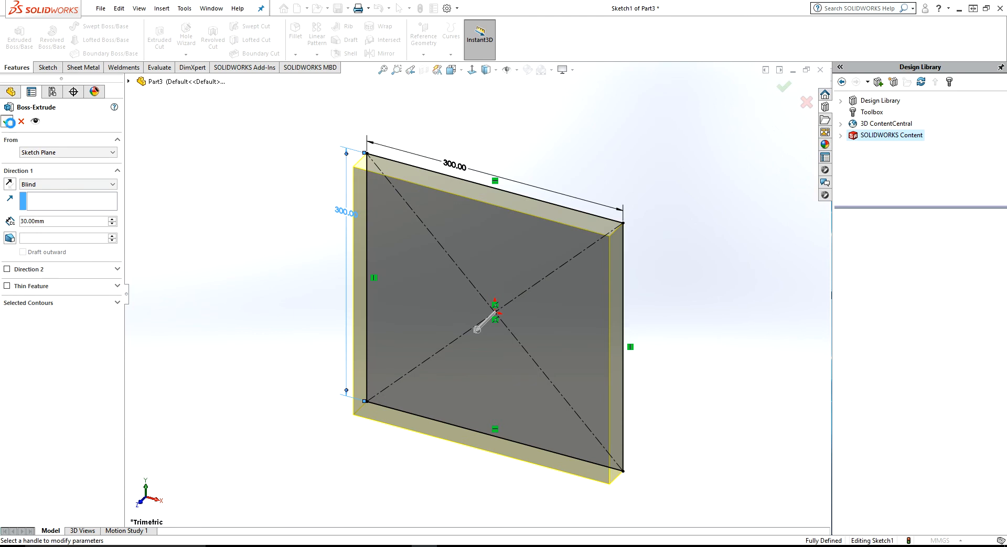
click(784, 87)
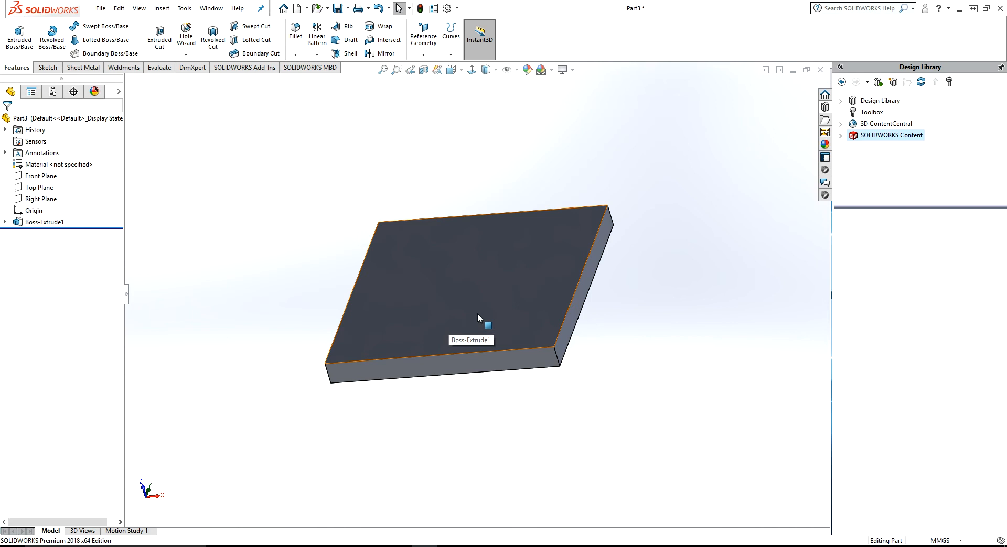
Offset the plate's top face edges 50 mm inward into 3DSketch1.
click(45, 68)
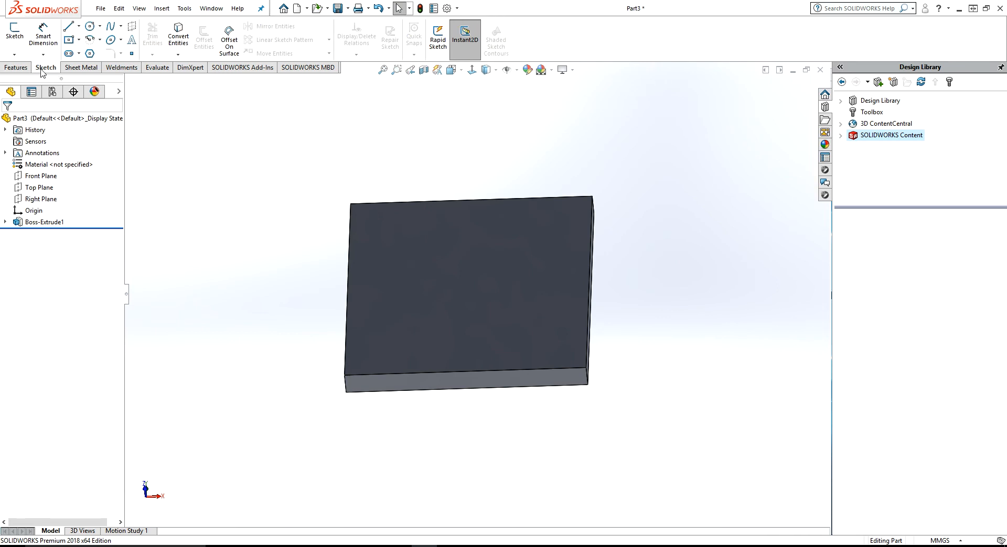
mouse_move(229, 40)
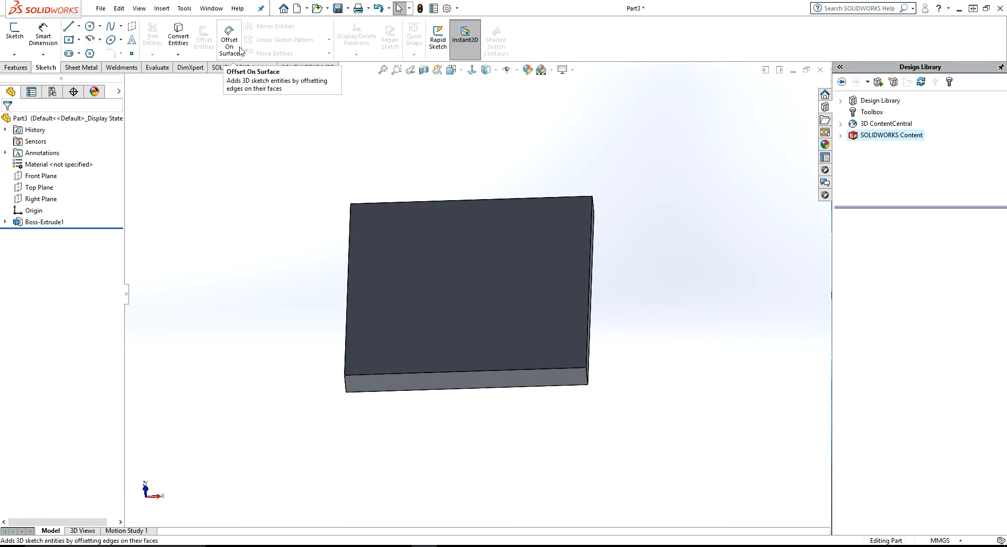
click(229, 37)
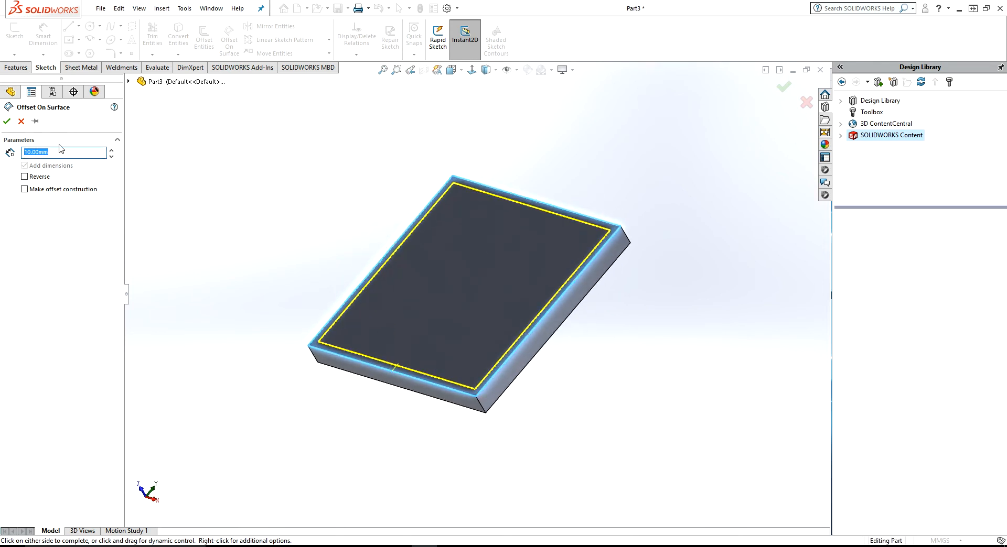
text(50.00mm)
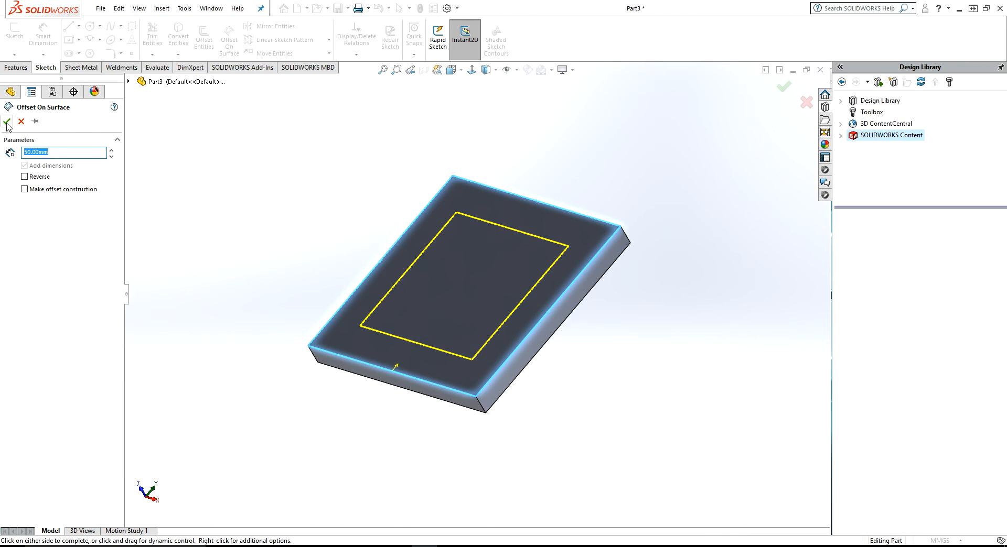
click(7, 122)
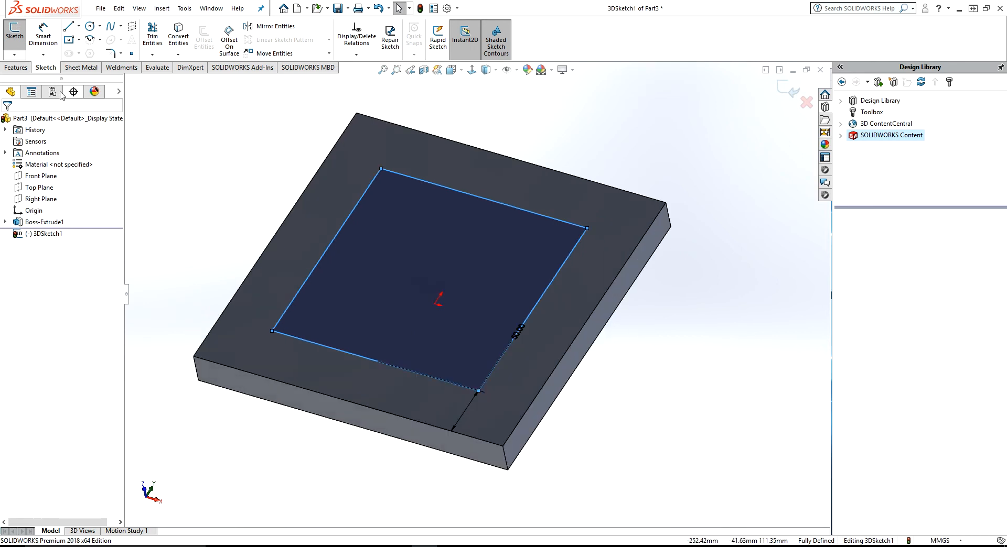
Extrude the inset square 30 mm up from the top face, merged, as Boss-Extrude2.
click(16, 68)
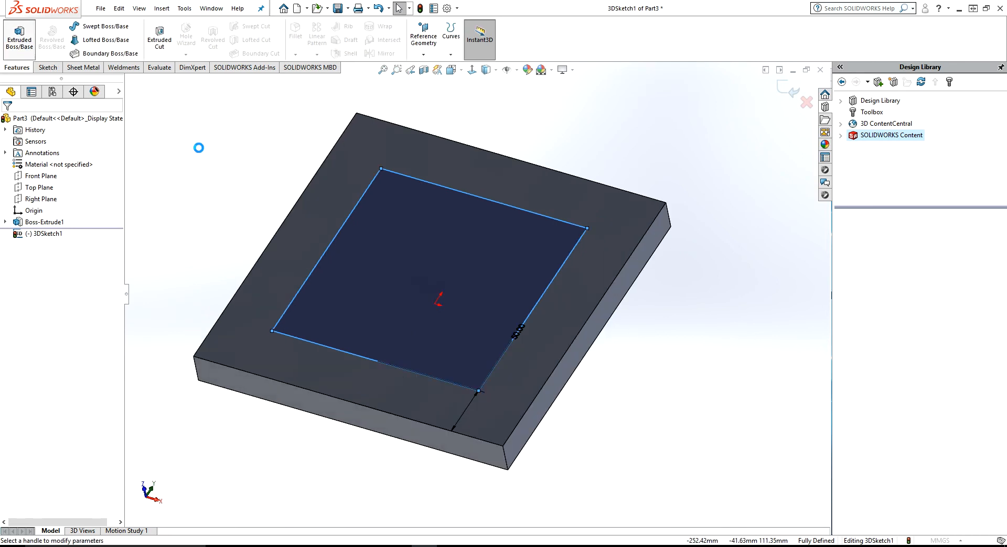
click(18, 38)
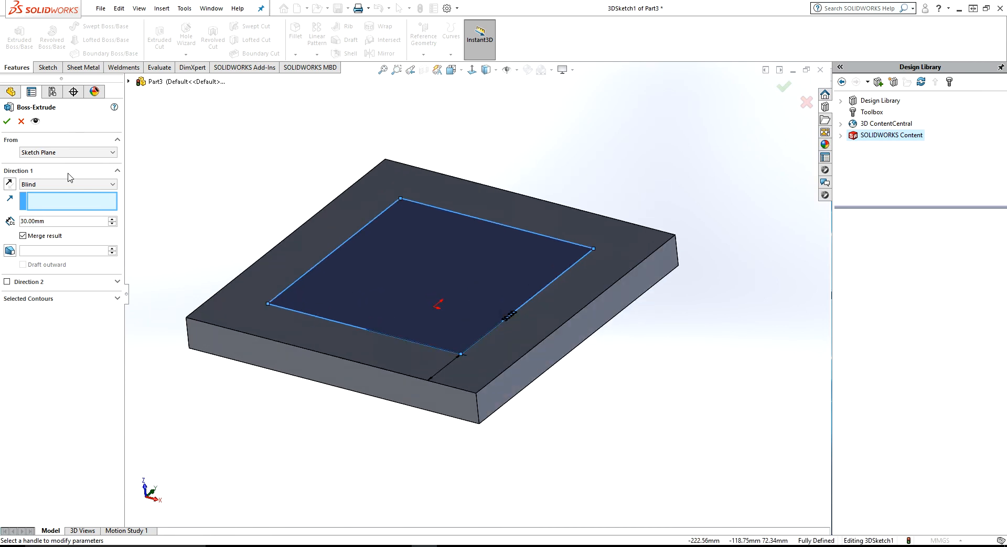
click(68, 152)
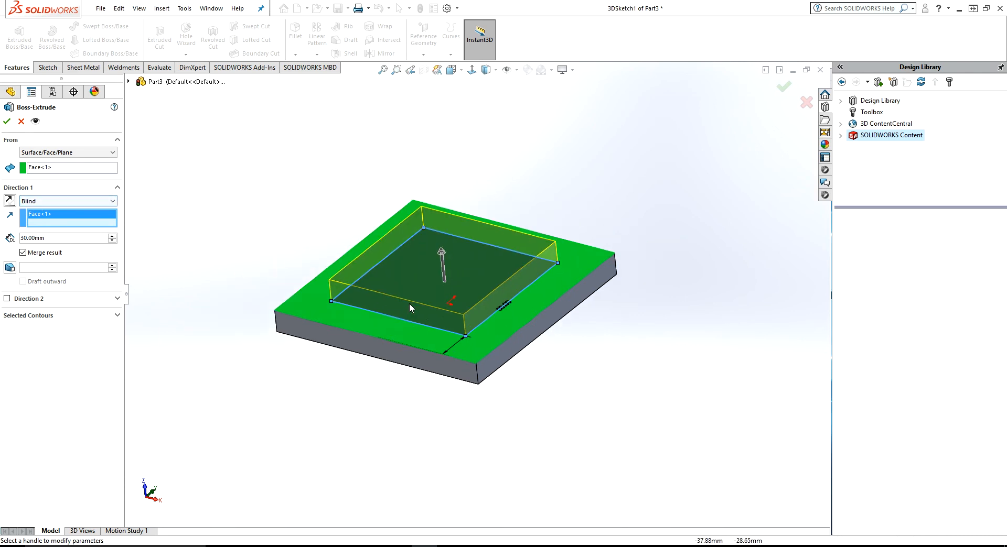
drag(450, 289, 462, 276)
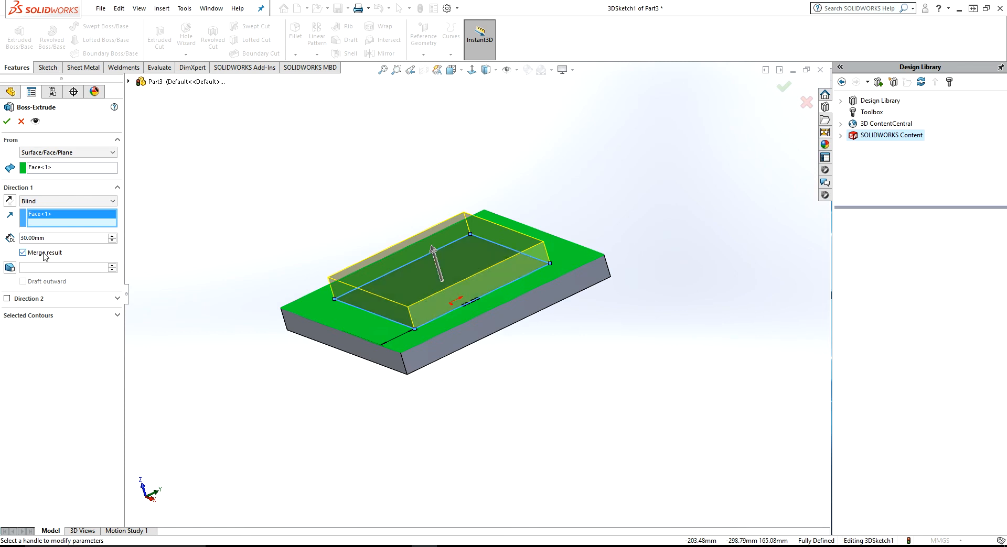
click(6, 122)
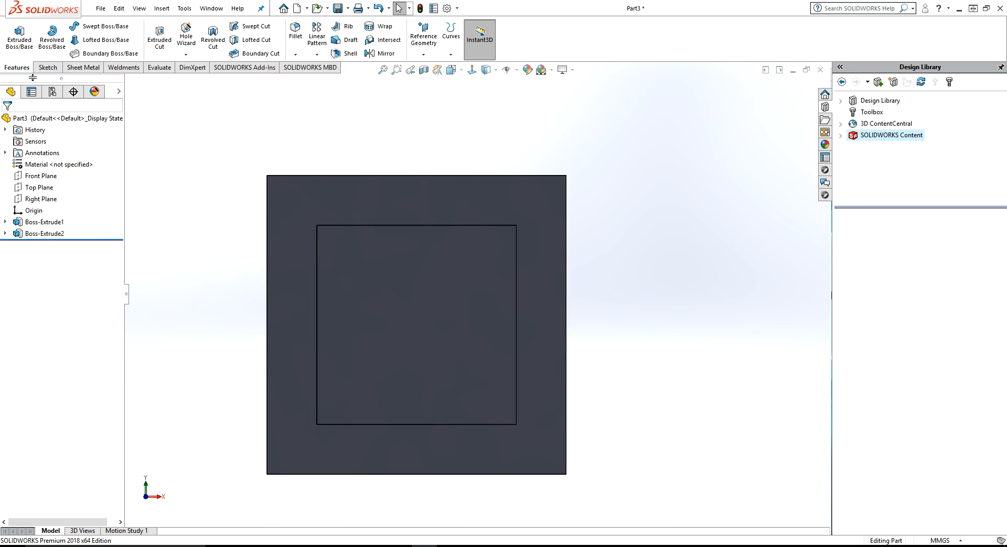
mouse_move(219, 90)
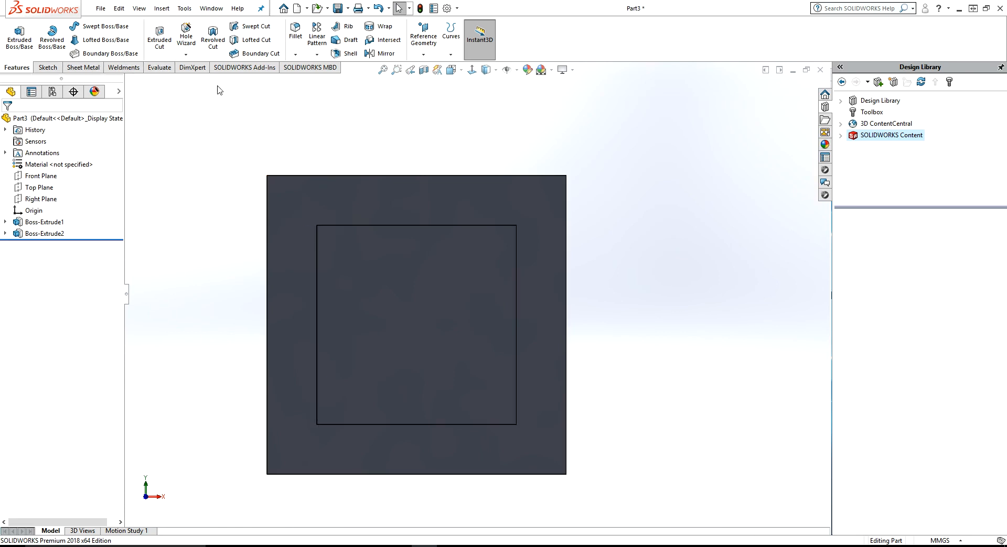
Define a Hole Wizard tap drill: ANSI Metric M16x2.0, Through All, 0 mm countersink.
click(186, 55)
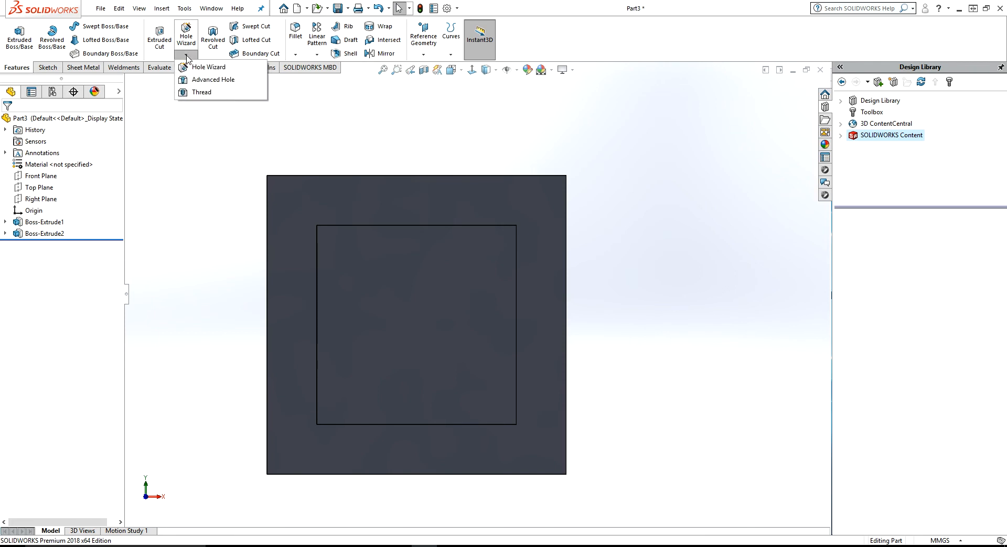
mouse_move(212, 67)
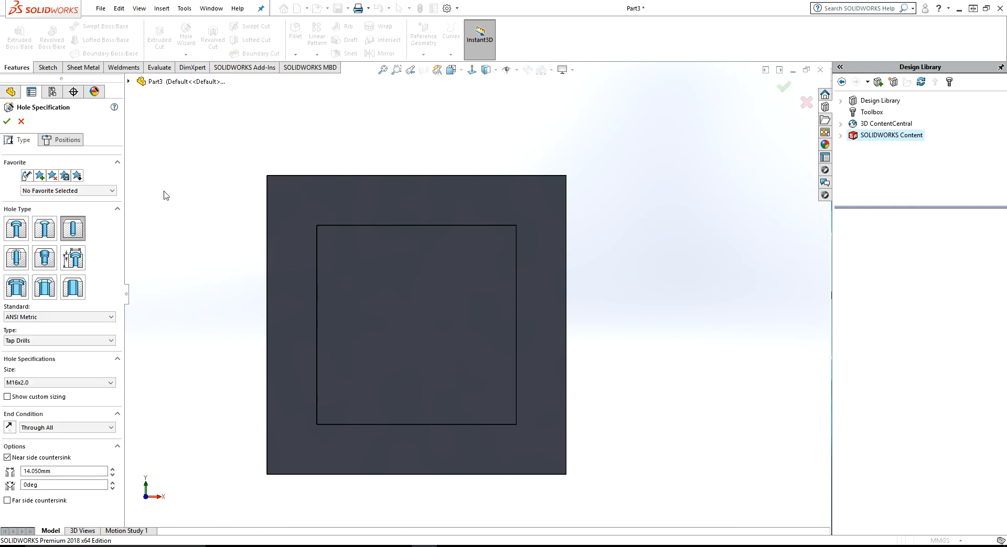
mouse_move(88, 272)
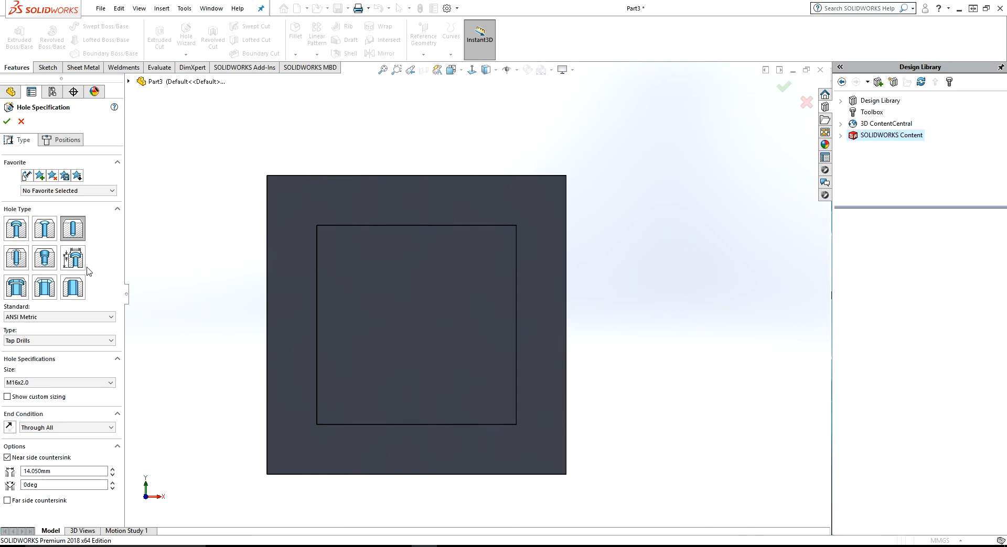
mouse_move(73, 229)
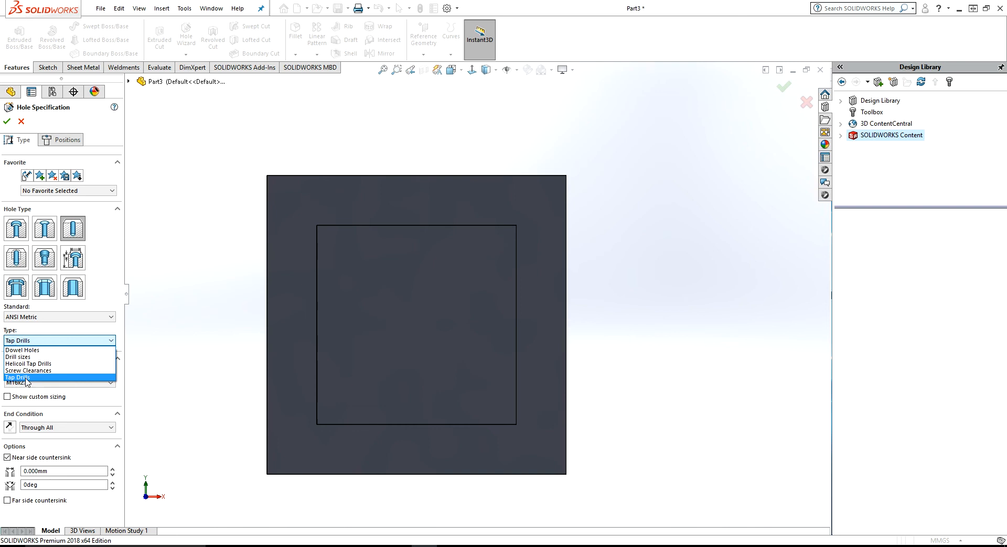
click(19, 377)
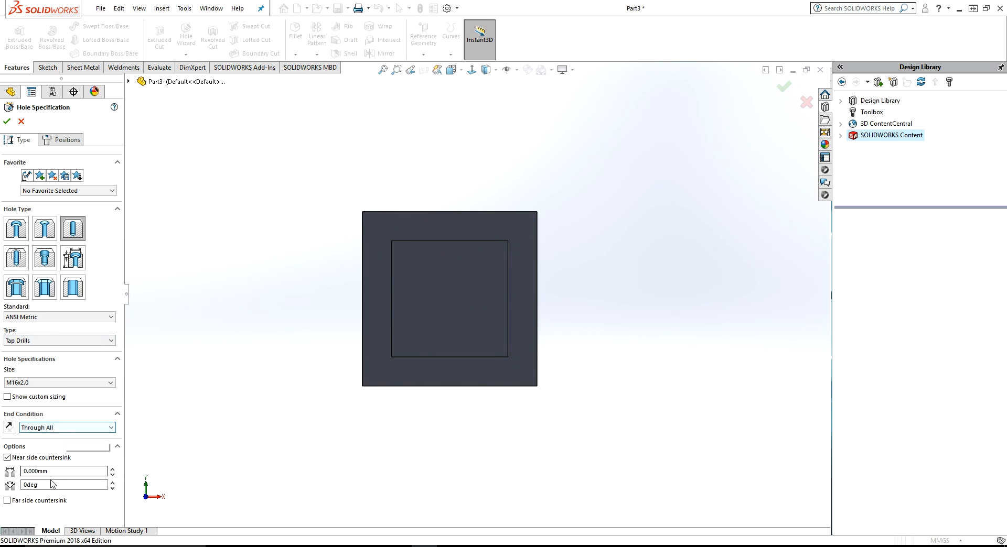
Place the M16x2.0 tap-drill holes near the plate corners and finish the hole feature.
click(66, 140)
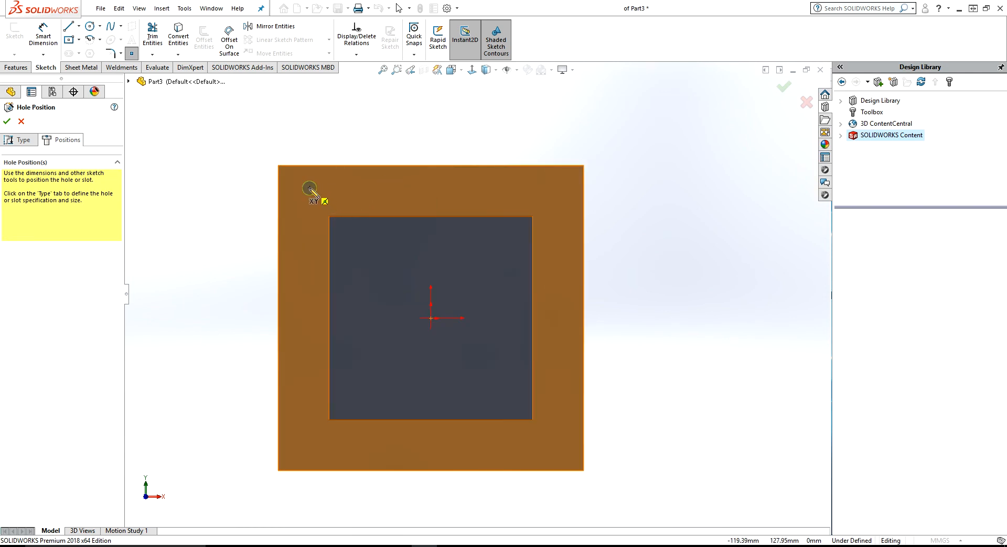
click(546, 190)
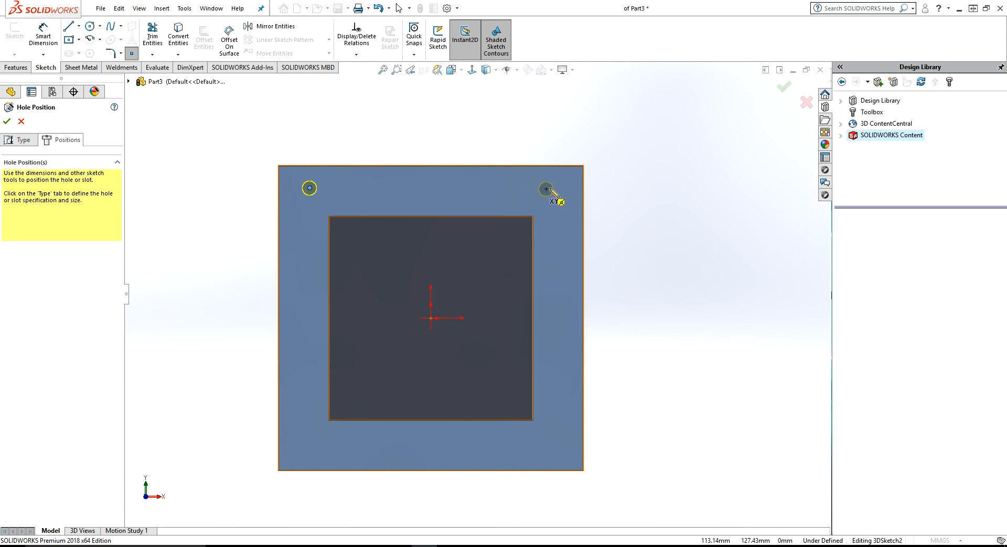
click(562, 448)
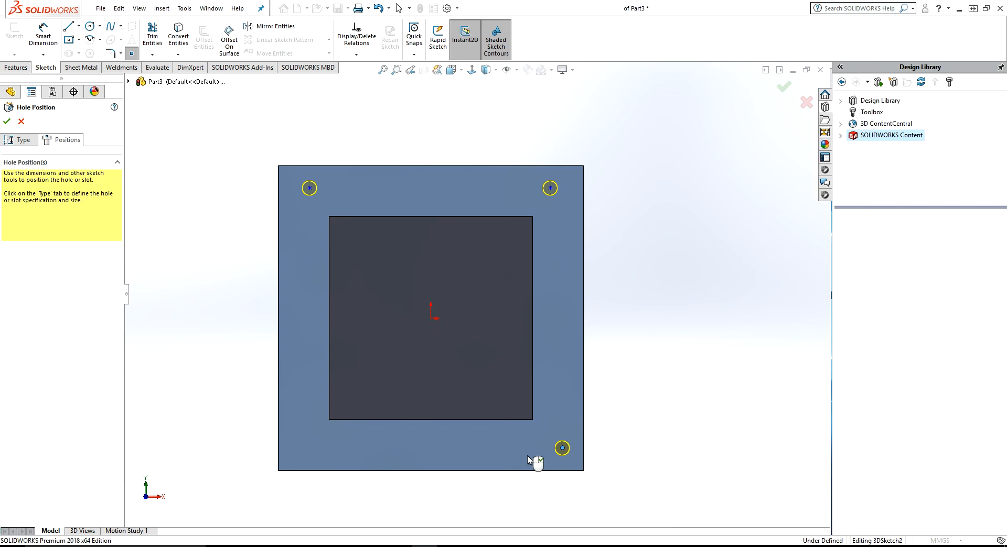
click(303, 450)
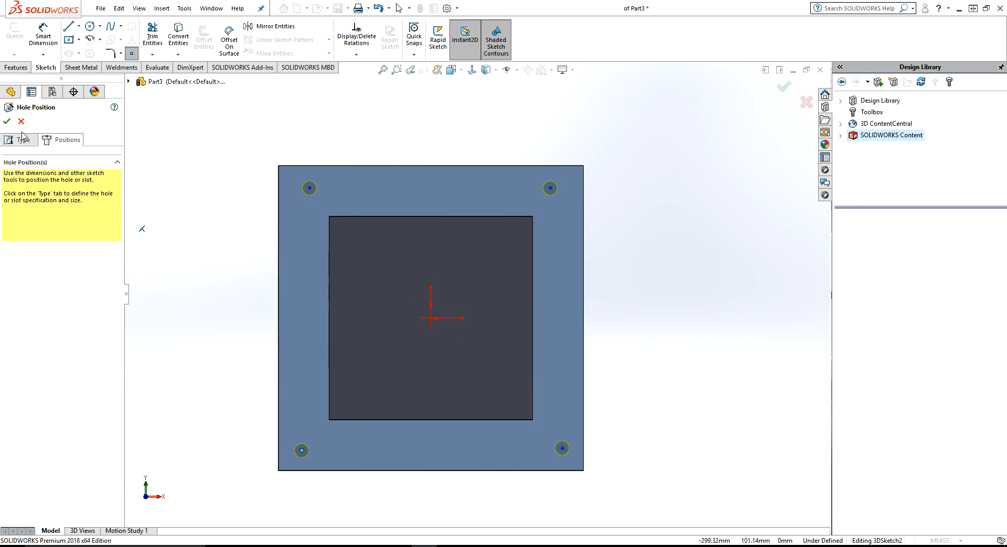
click(7, 121)
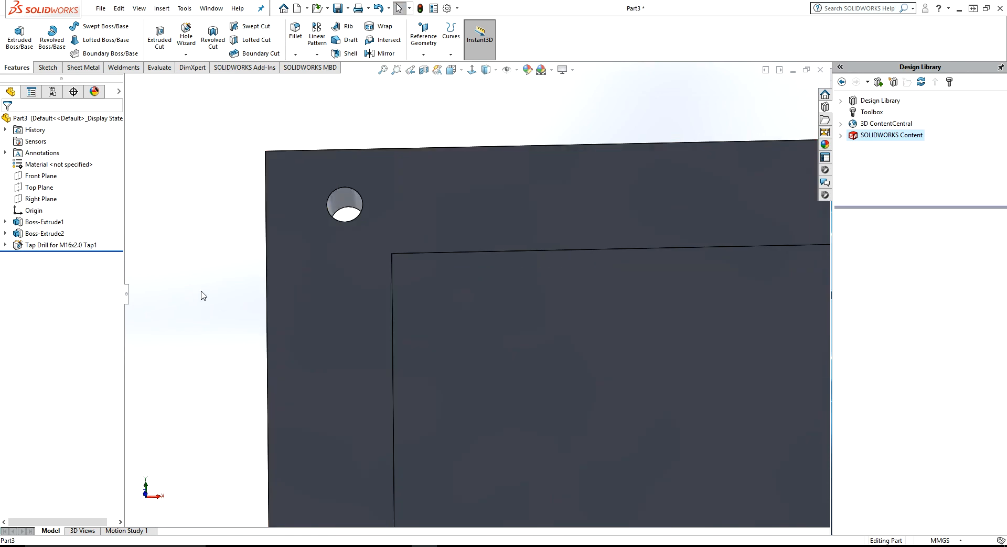
click(58, 245)
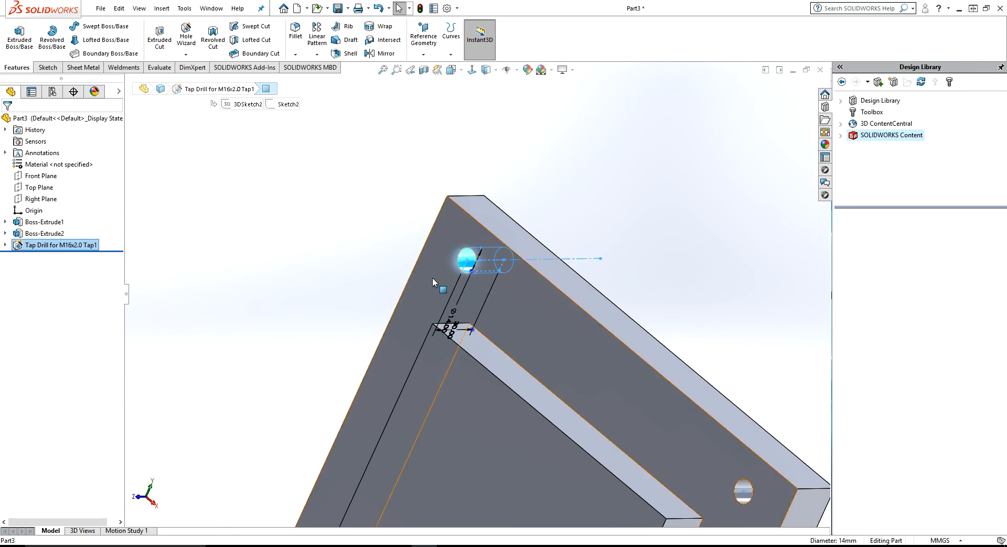
mouse_move(487, 268)
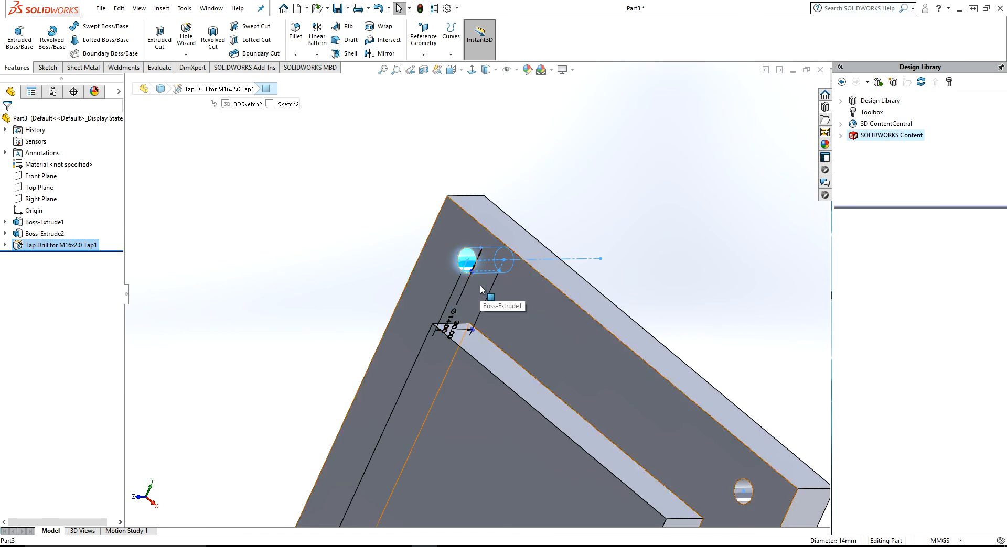
click(332, 250)
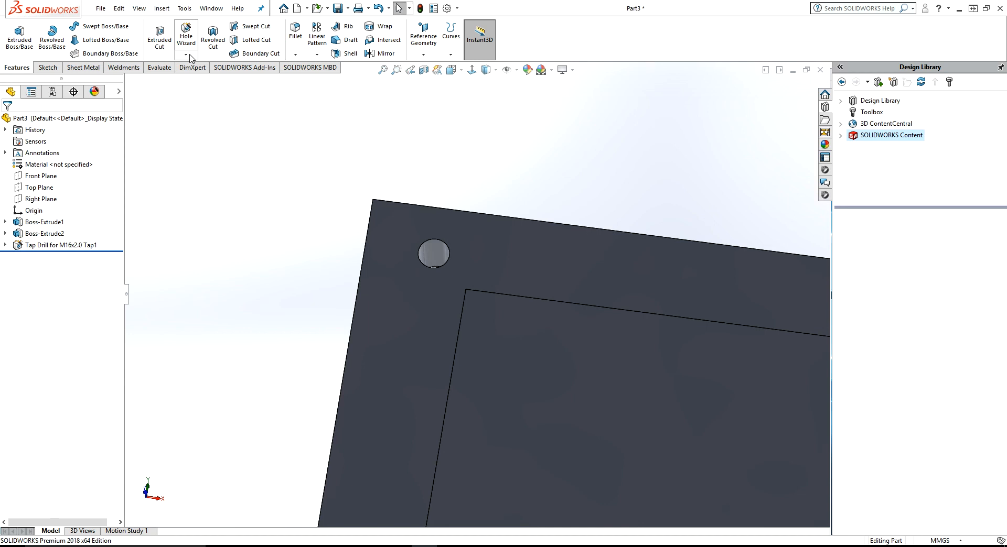
Start a Thread feature and select the corner hole's circular edge as its location.
click(185, 54)
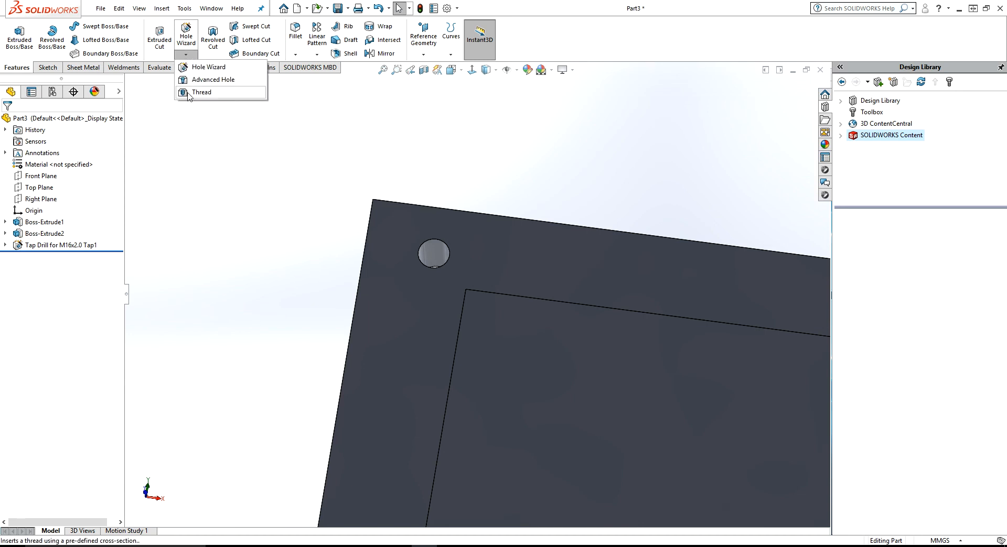
click(201, 91)
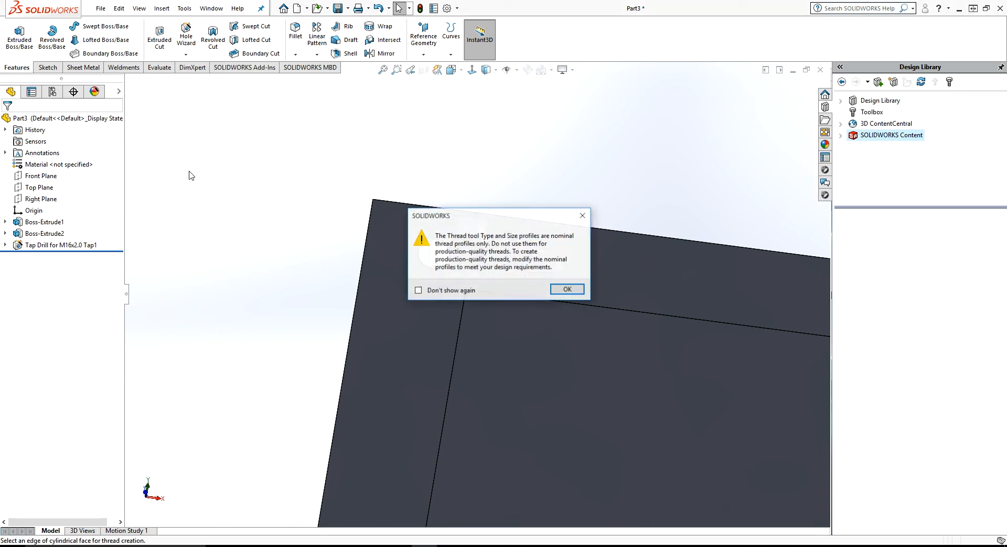
click(566, 290)
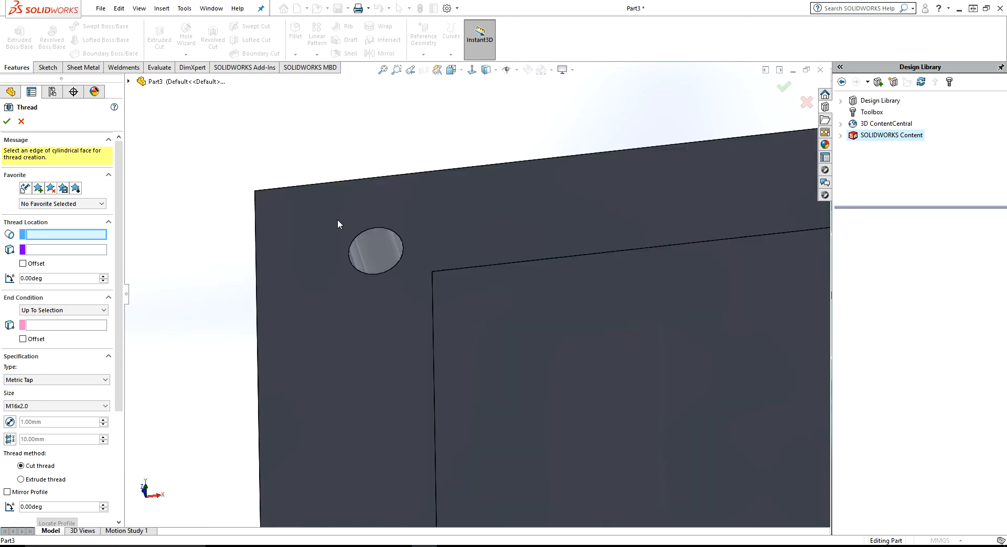
click(376, 251)
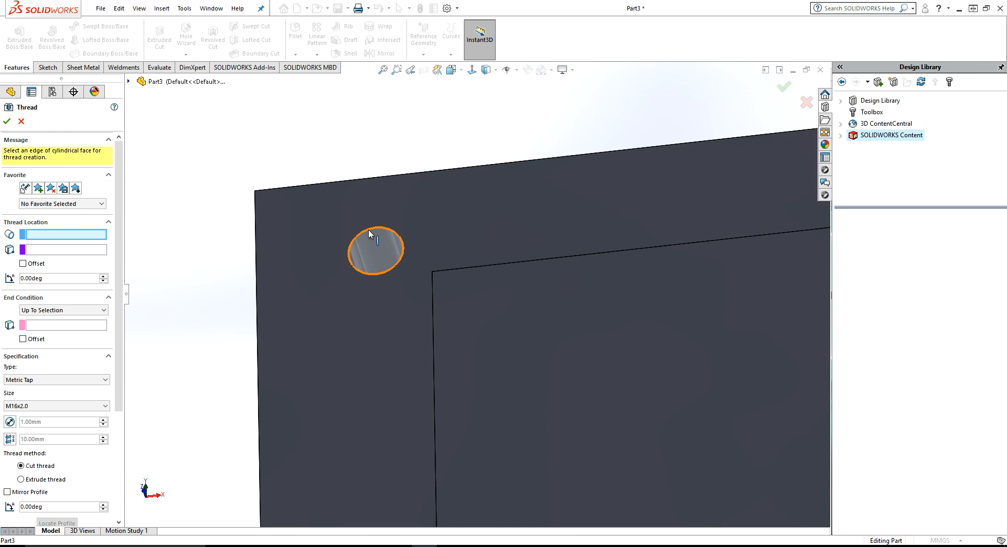
click(375, 250)
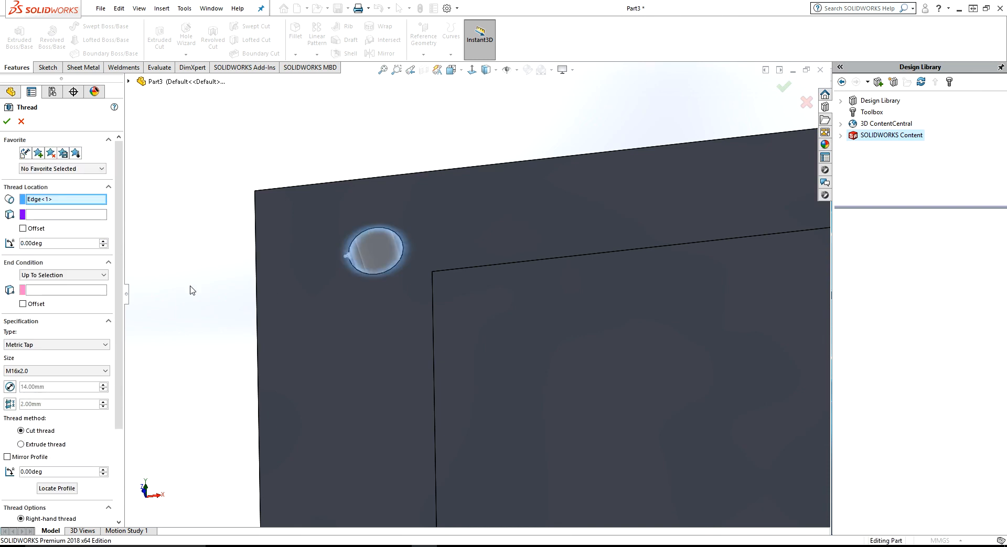
mouse_move(74, 339)
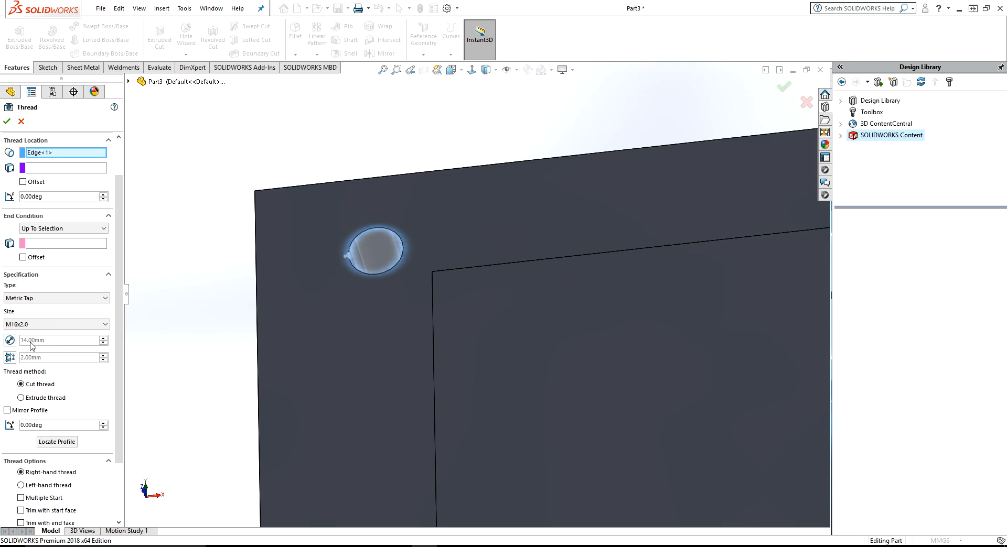
mouse_move(41, 347)
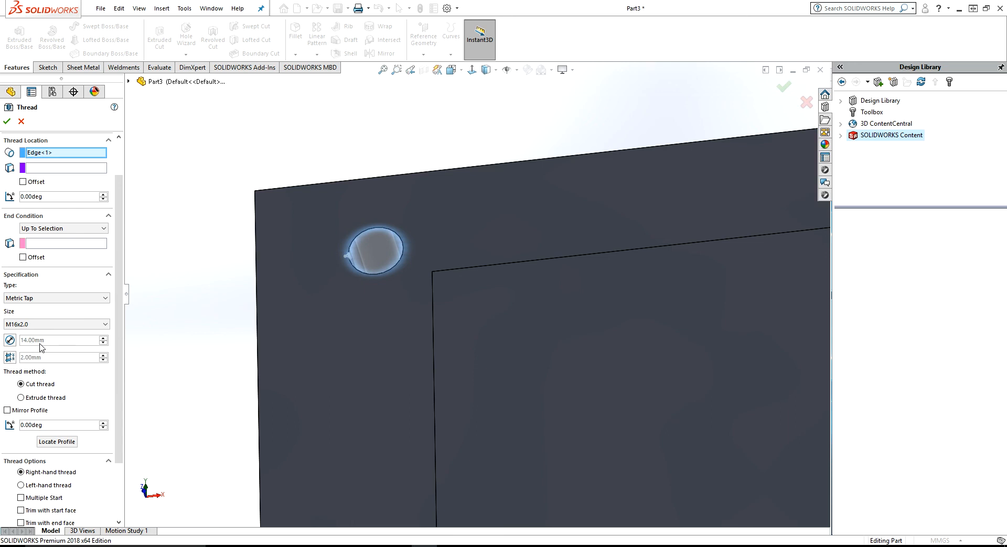
Keep Metric Tap type and M16x2.0 size, and enable Trim with start face.
click(54, 325)
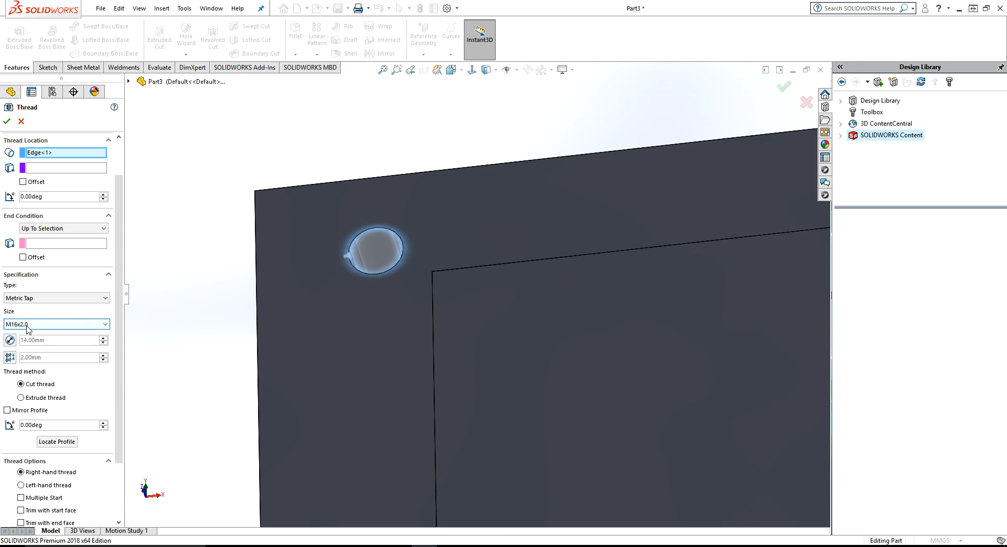
mouse_move(37, 328)
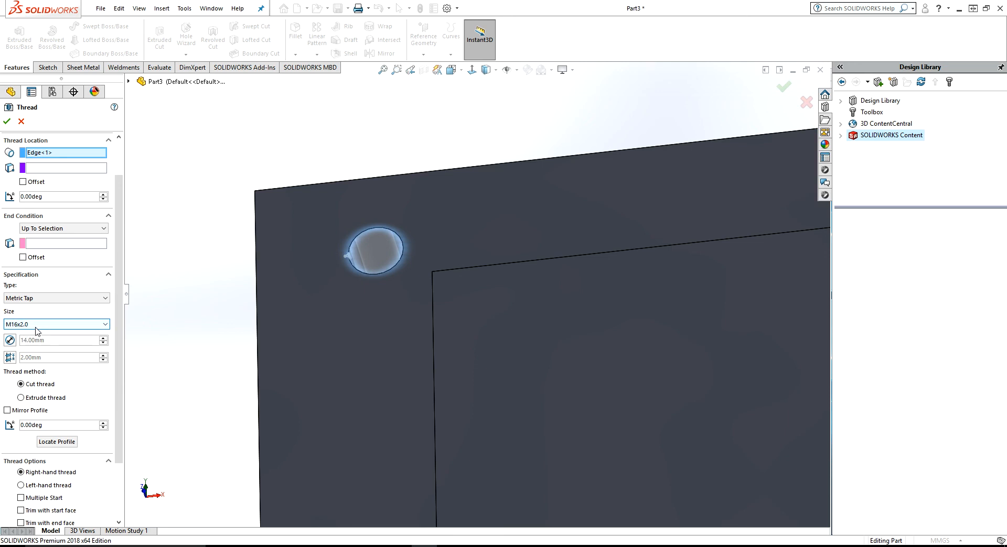
mouse_move(17, 332)
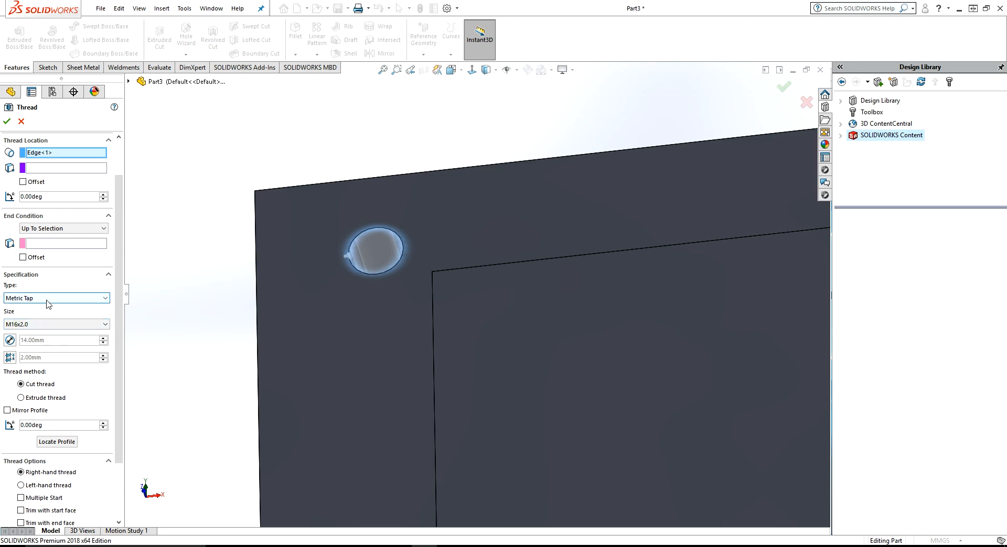
click(56, 298)
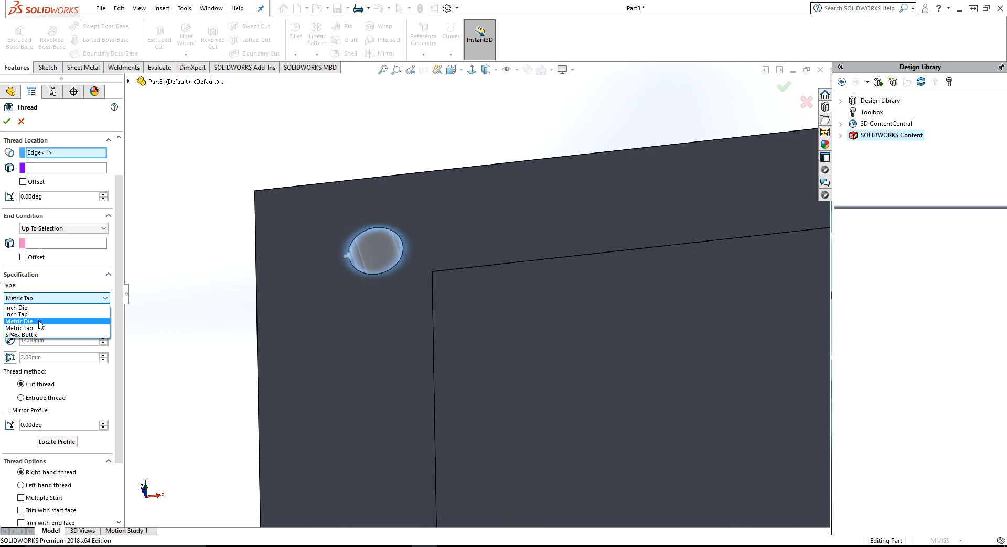
click(20, 328)
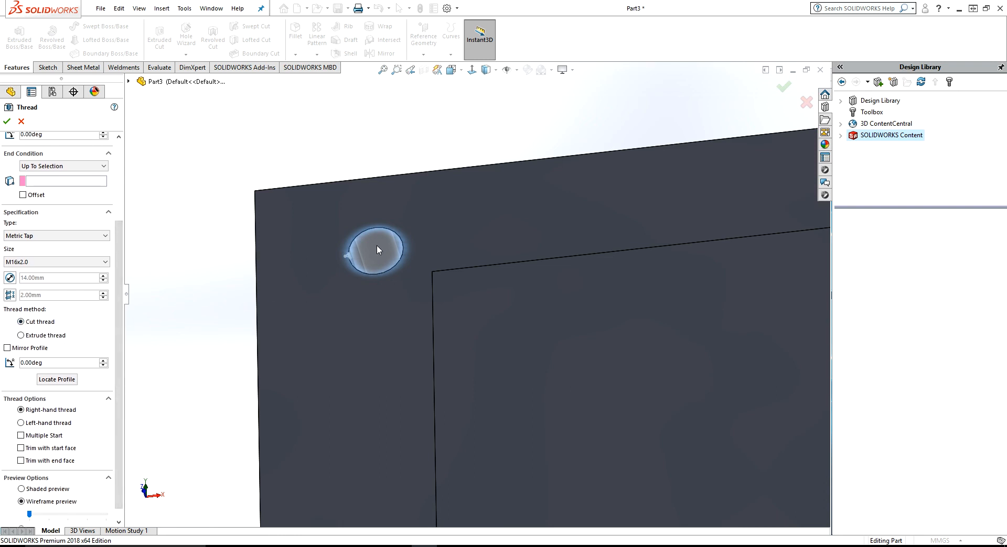
mouse_move(362, 263)
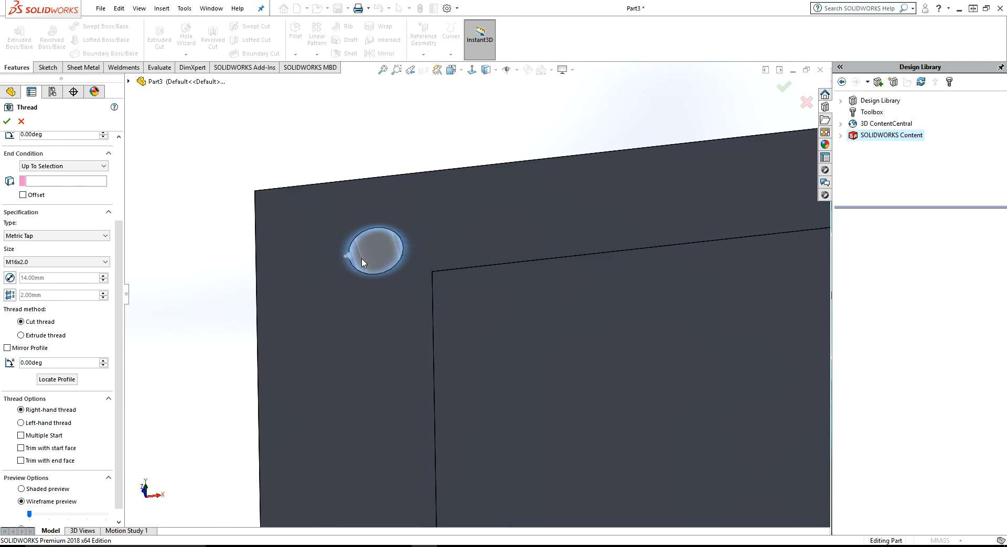
mouse_move(118, 354)
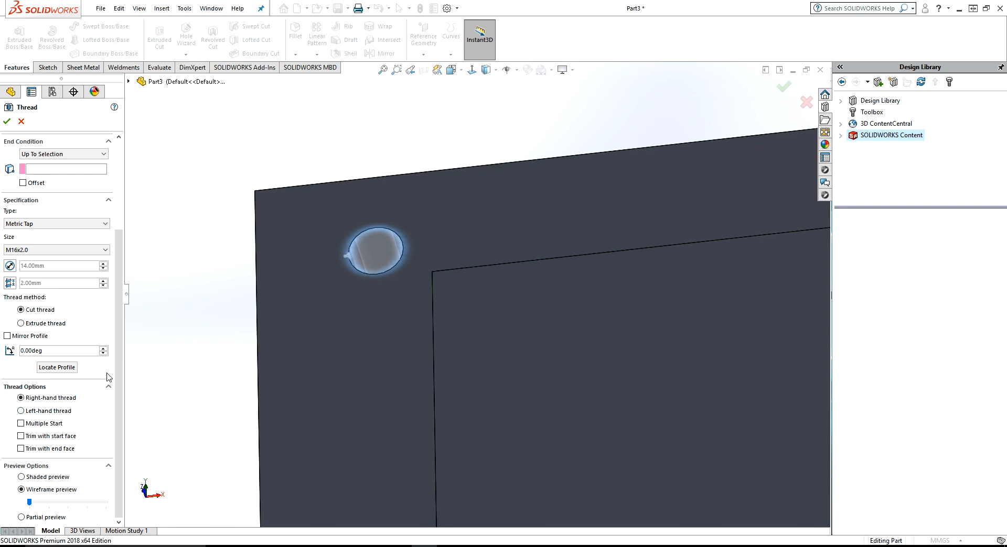
click(20, 436)
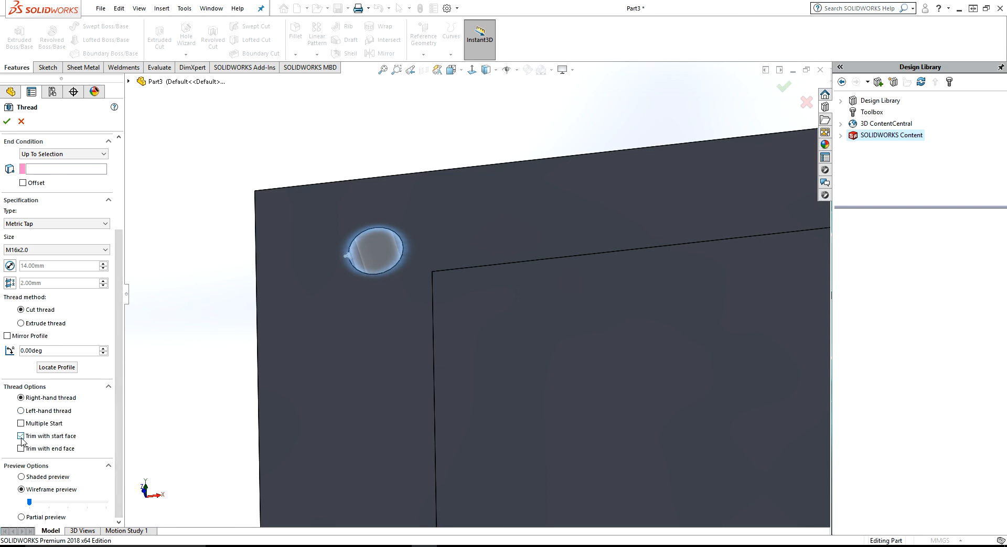
click(20, 437)
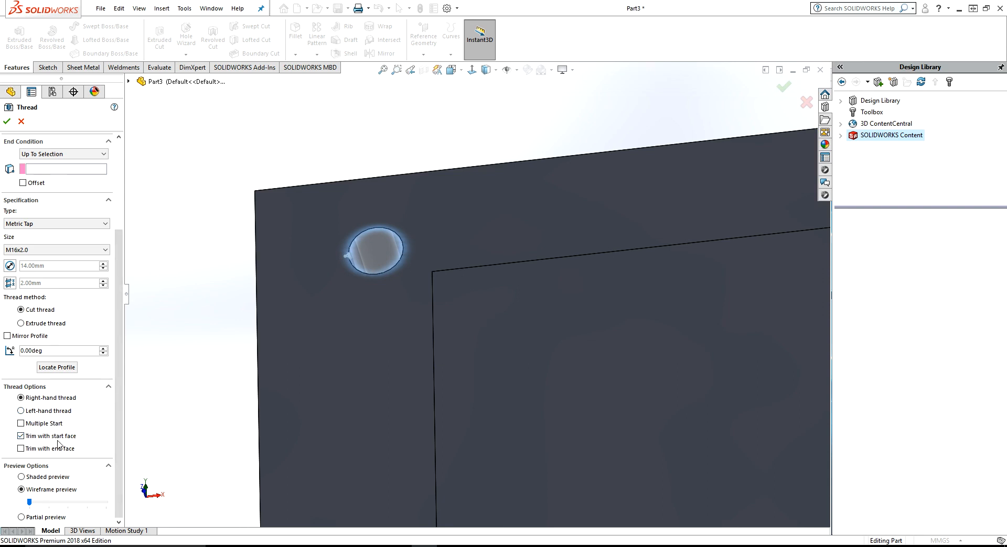
click(20, 449)
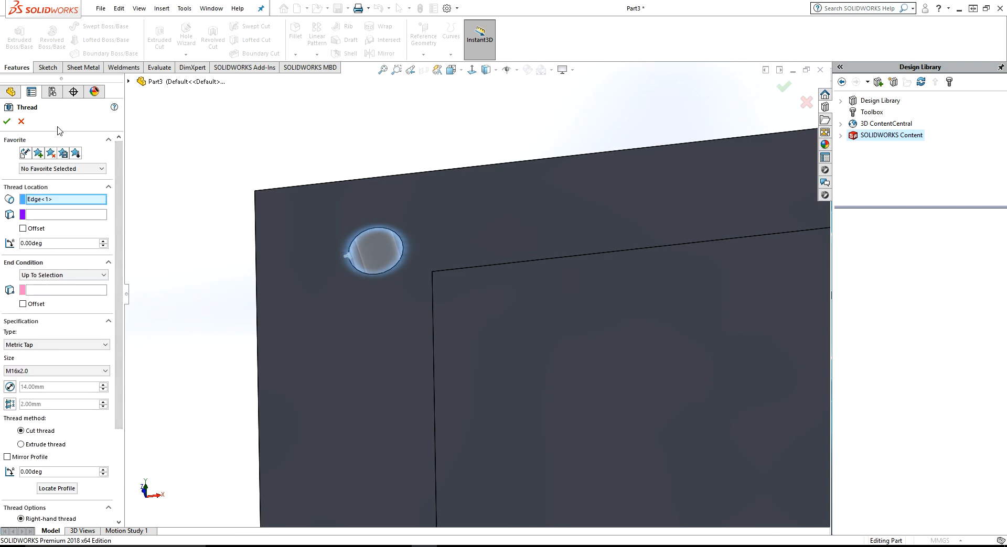
mouse_move(6, 121)
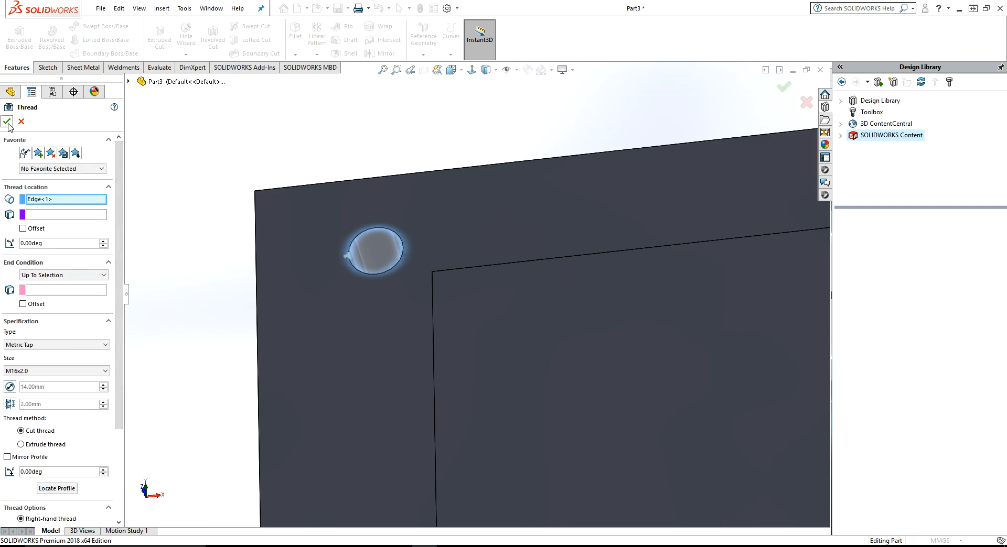
End the thread Up To Selection at the plate's far face, creating Thread1.
click(6, 121)
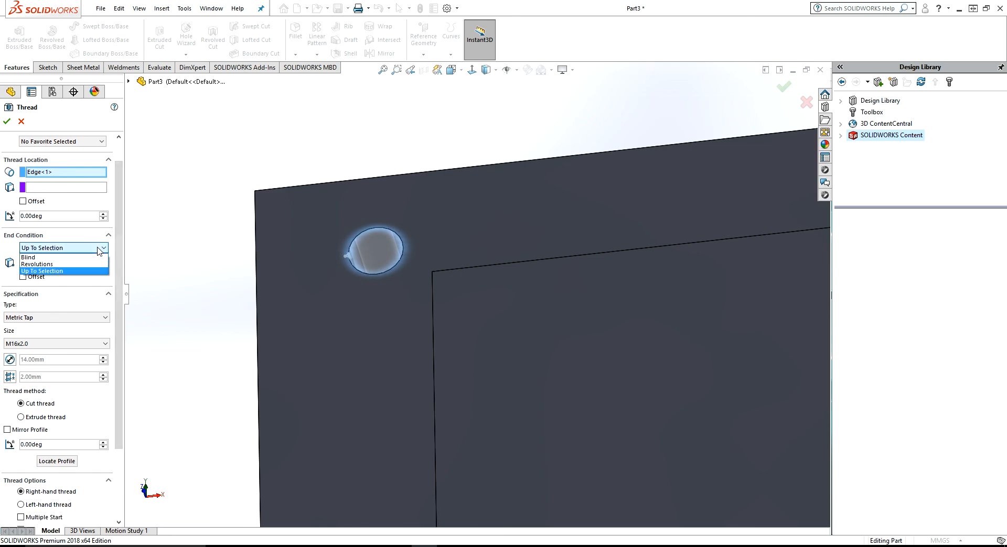
mouse_move(55, 260)
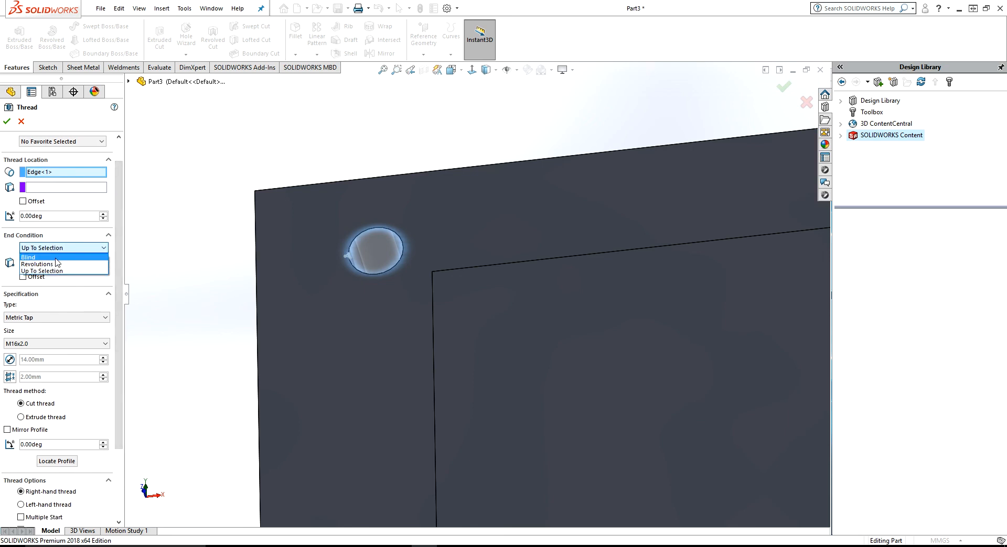
click(28, 257)
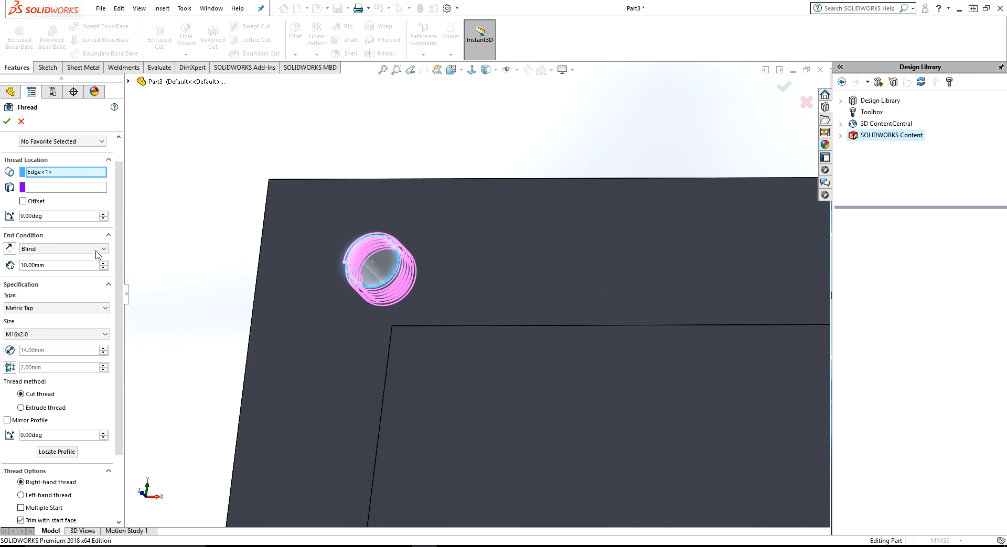
click(57, 249)
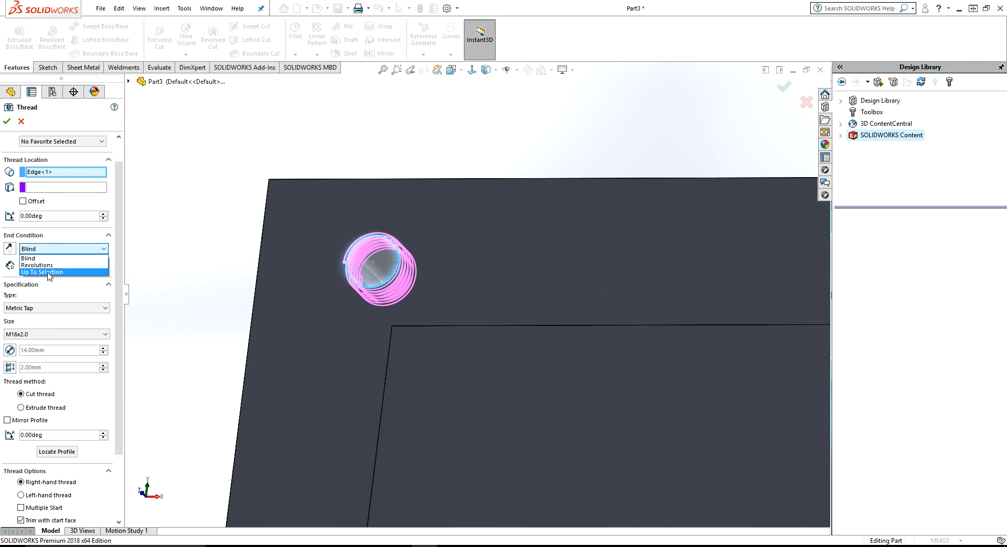
click(41, 272)
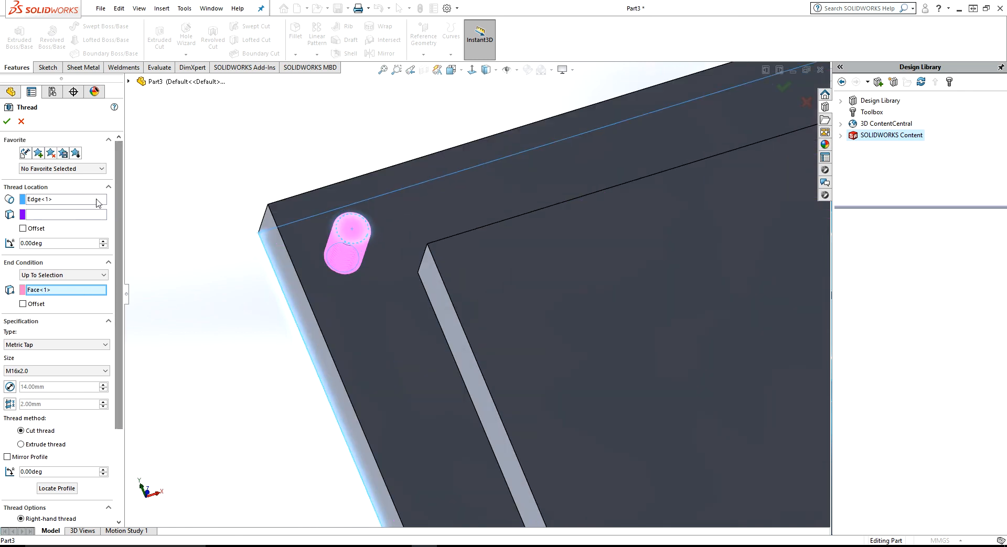
click(7, 121)
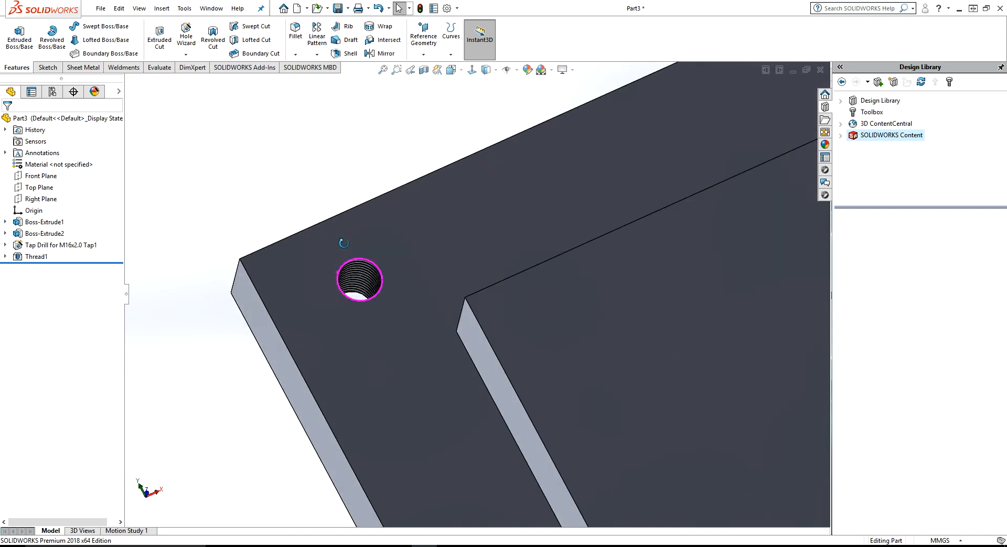
right_click(37, 257)
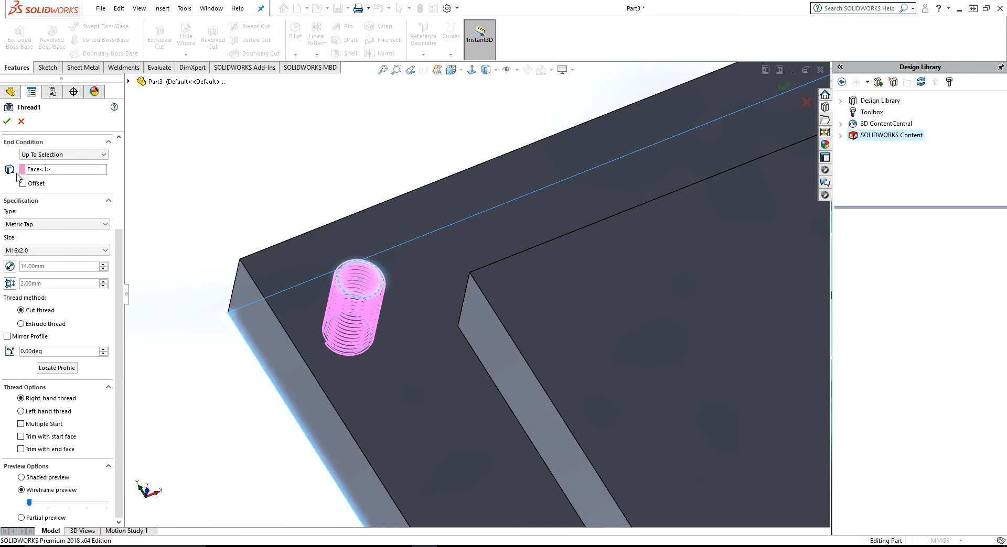
click(7, 121)
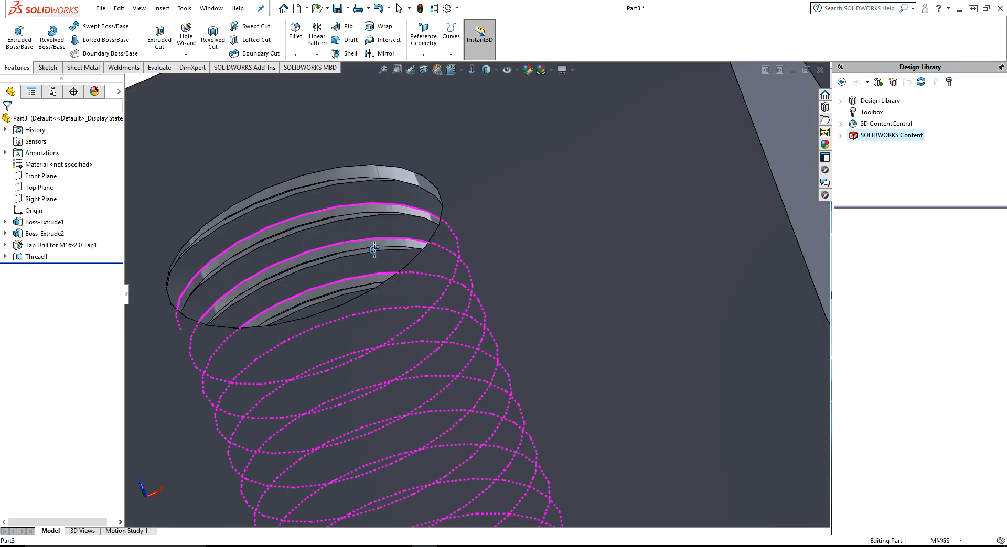
drag(374, 249, 438, 414)
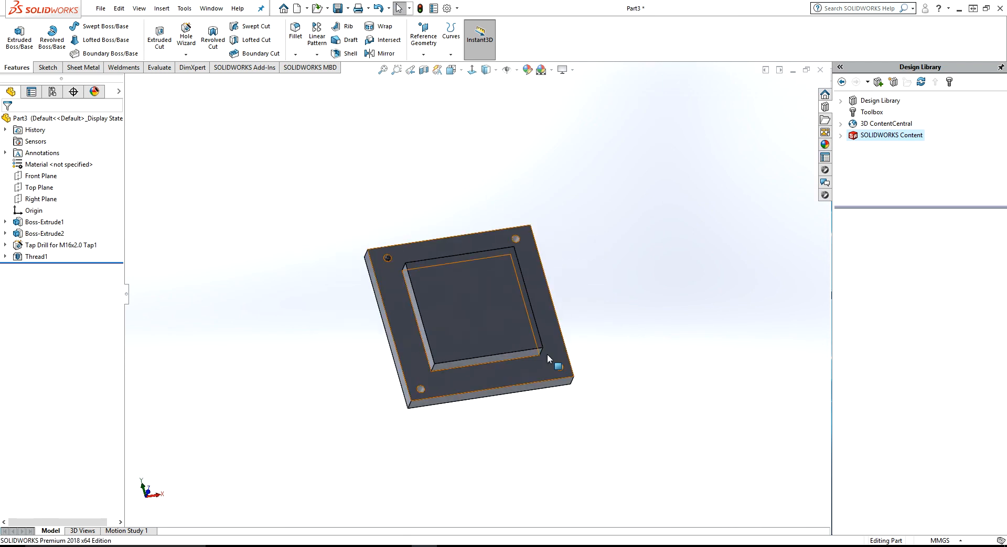
mouse_move(557, 367)
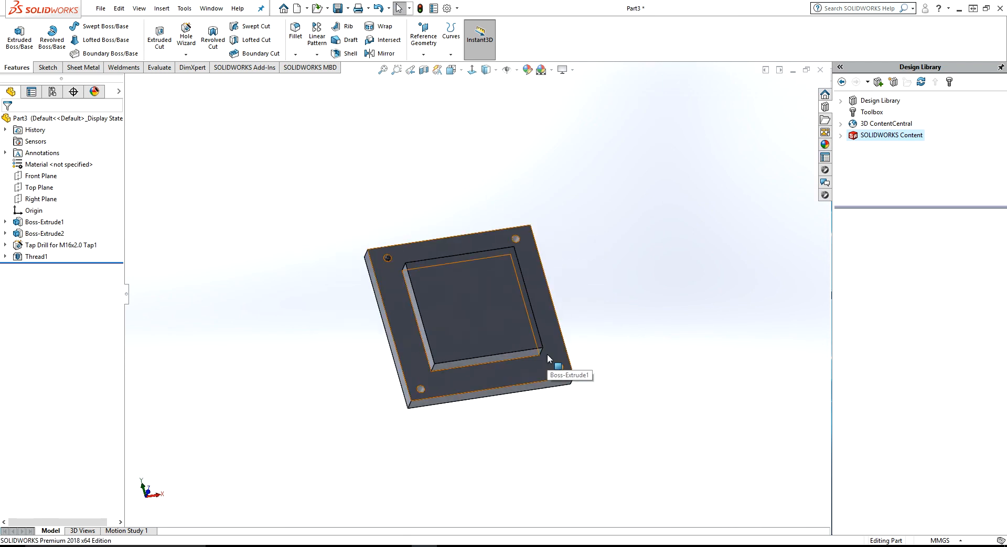